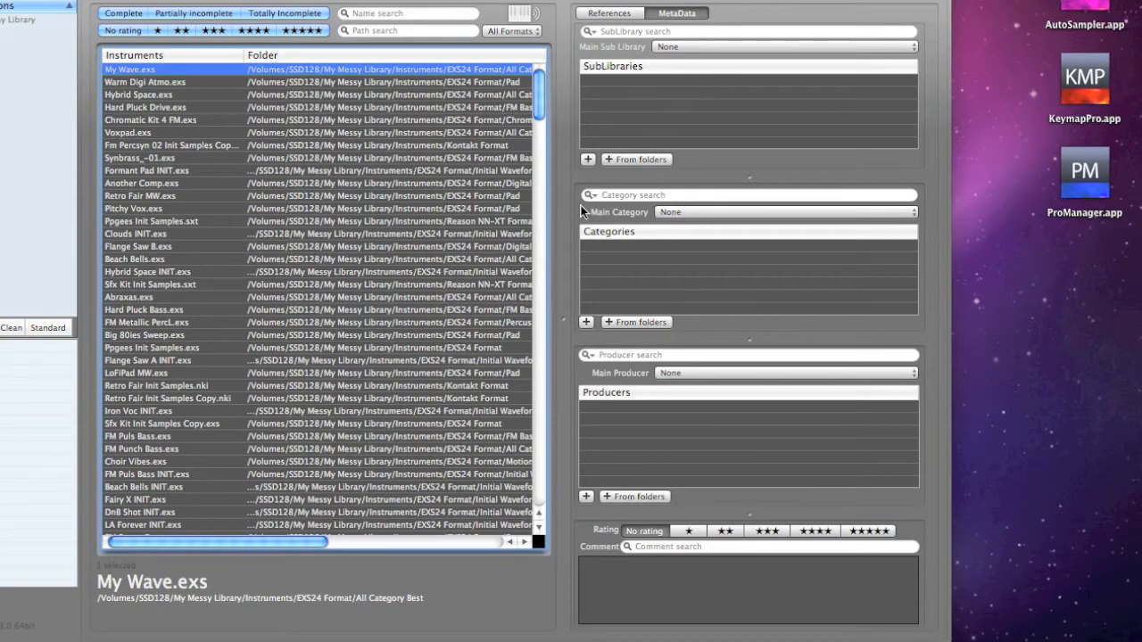
{"action": "mouse_move", "coordinate": [582, 409]}
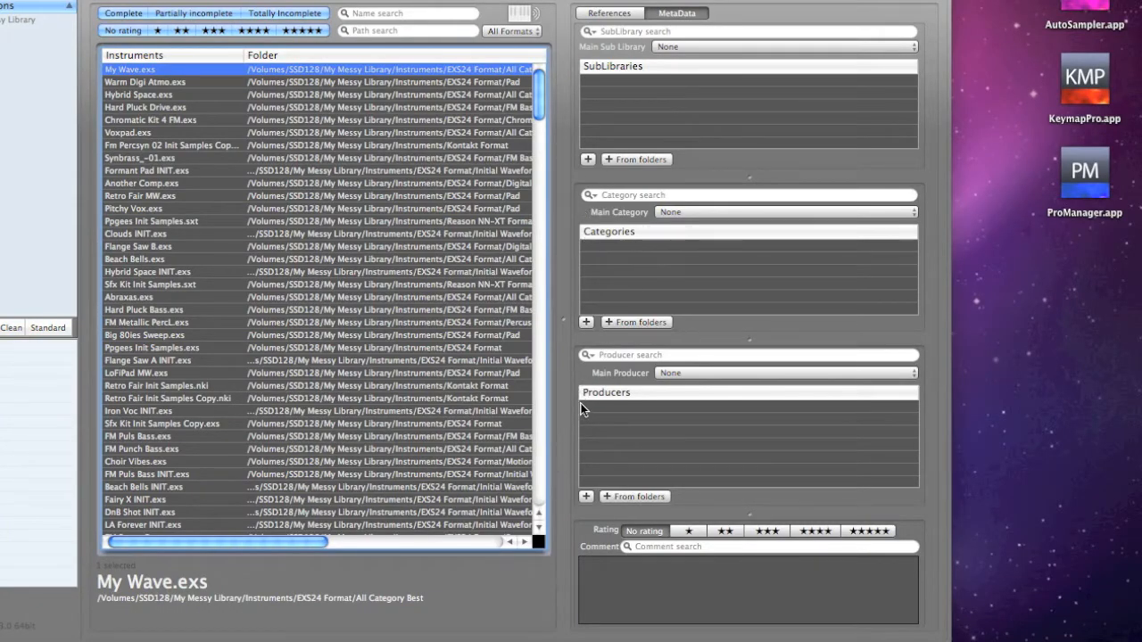
{"action": "mouse_move", "coordinate": [596, 544]}
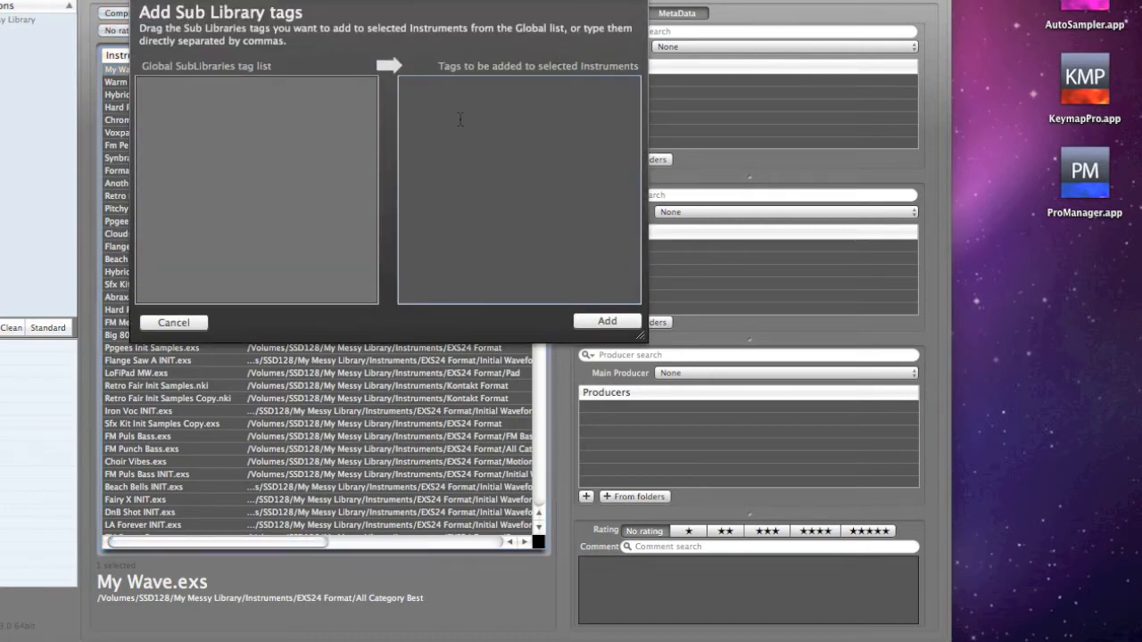
Tag My Wave.exs with the sublibrary LondonStrings
{"action": "type", "text": "LondonStrings"}
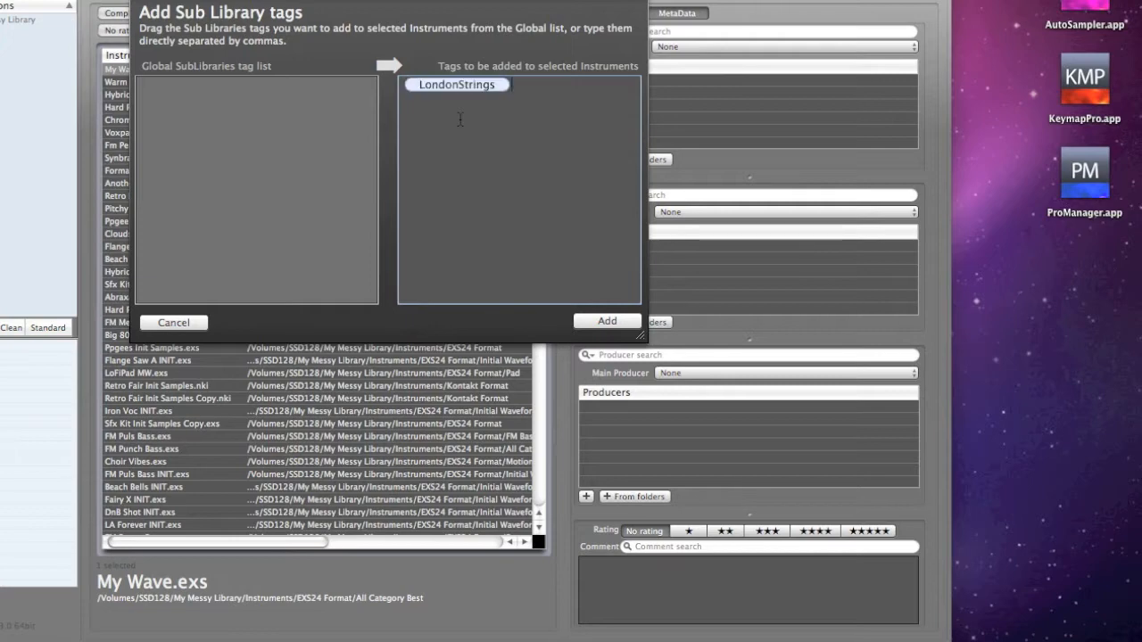
{"action": "left_click", "coordinate": [607, 322]}
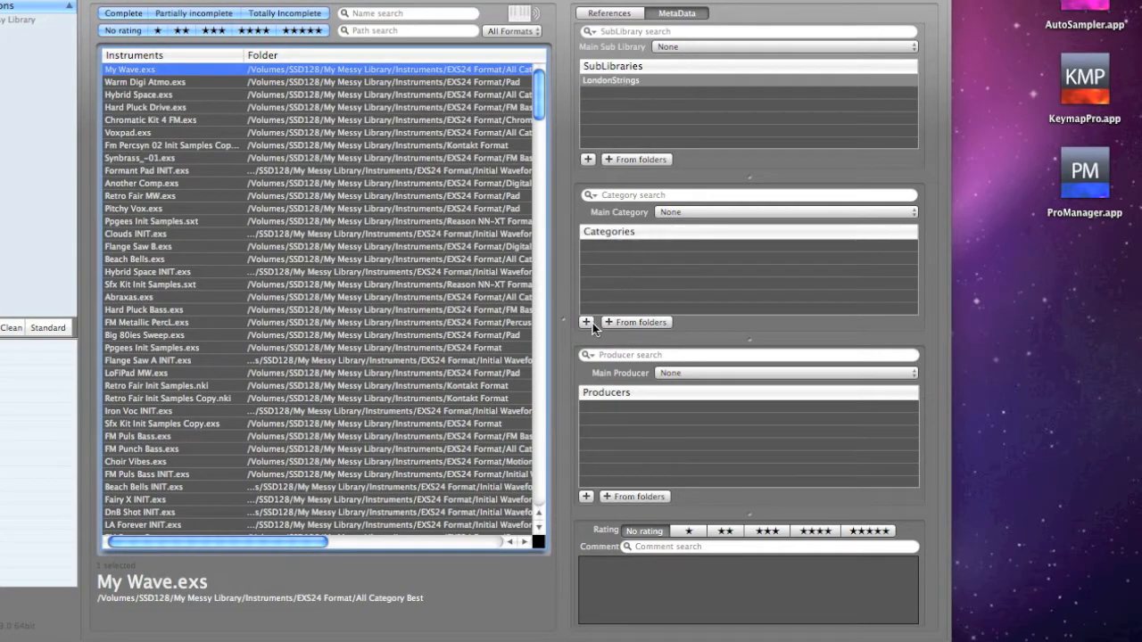
Add Orchestral as a category and apply it to the instrument
{"action": "left_click", "coordinate": [585, 321]}
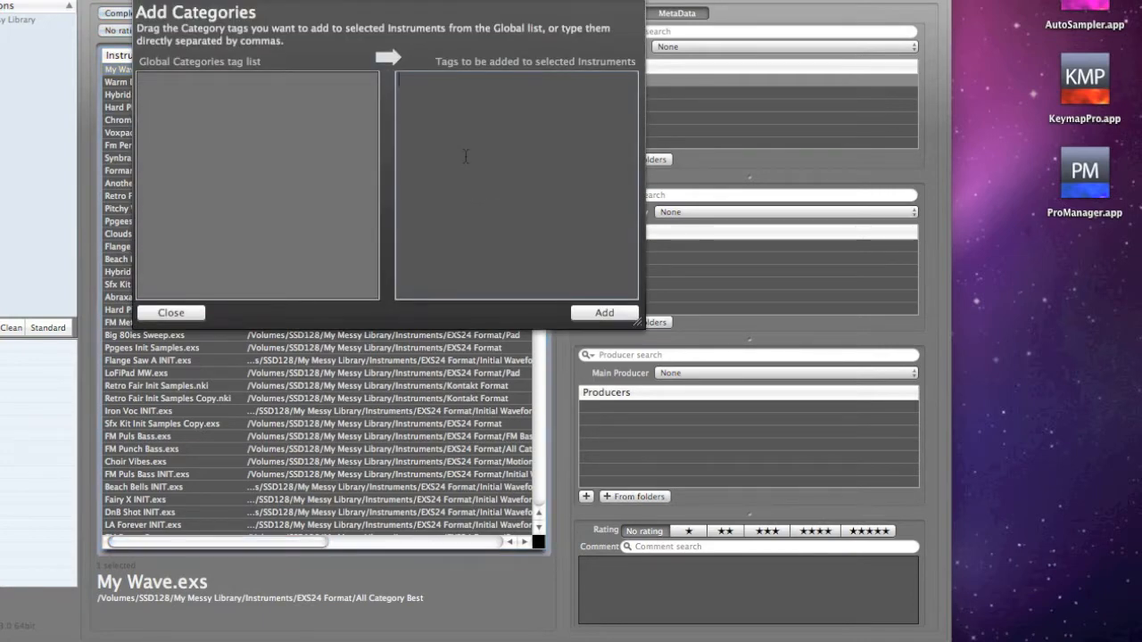
{"action": "type", "text": "Orchestral"}
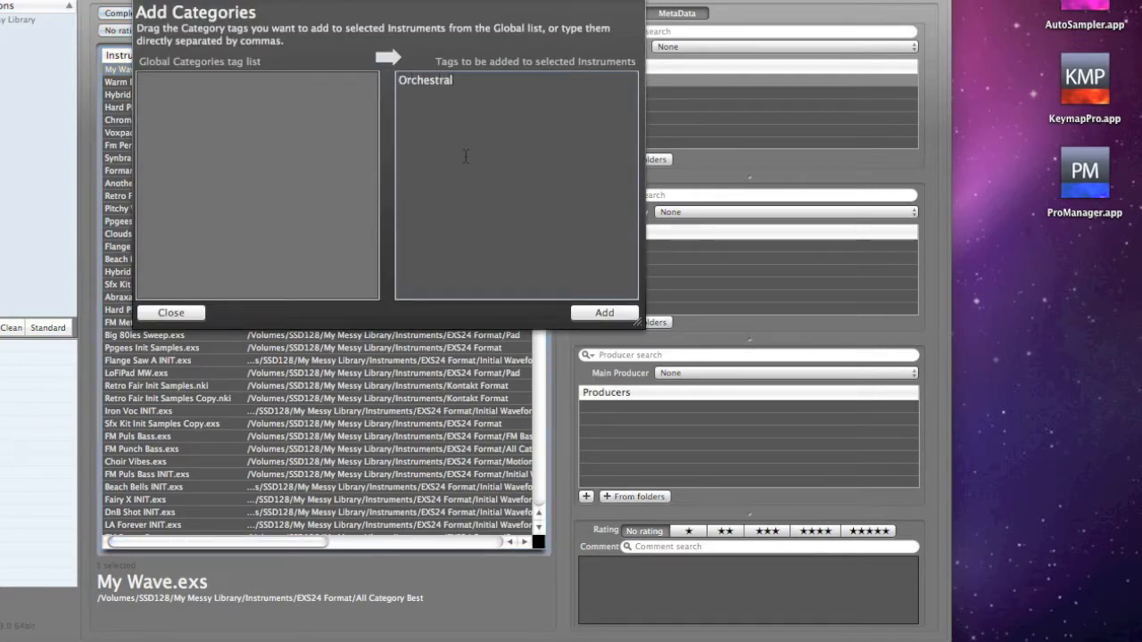
{"action": "left_click", "coordinate": [442, 79]}
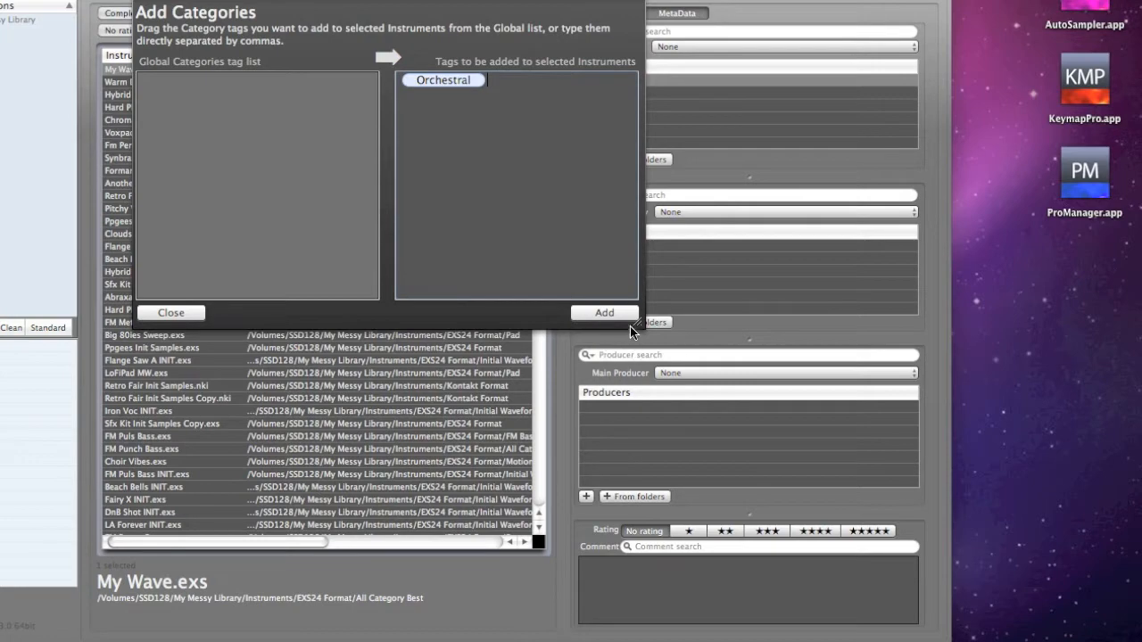
{"action": "left_click", "coordinate": [171, 312]}
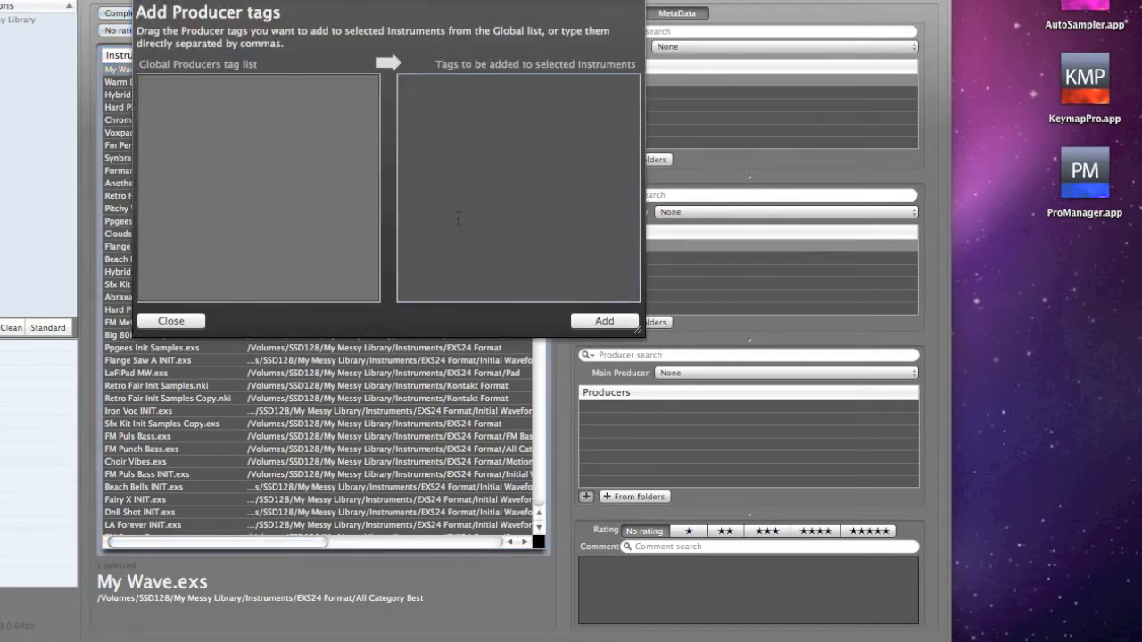
Add LondonOrchestra as the instrument's producer tag
{"action": "type", "text": "Lo"}
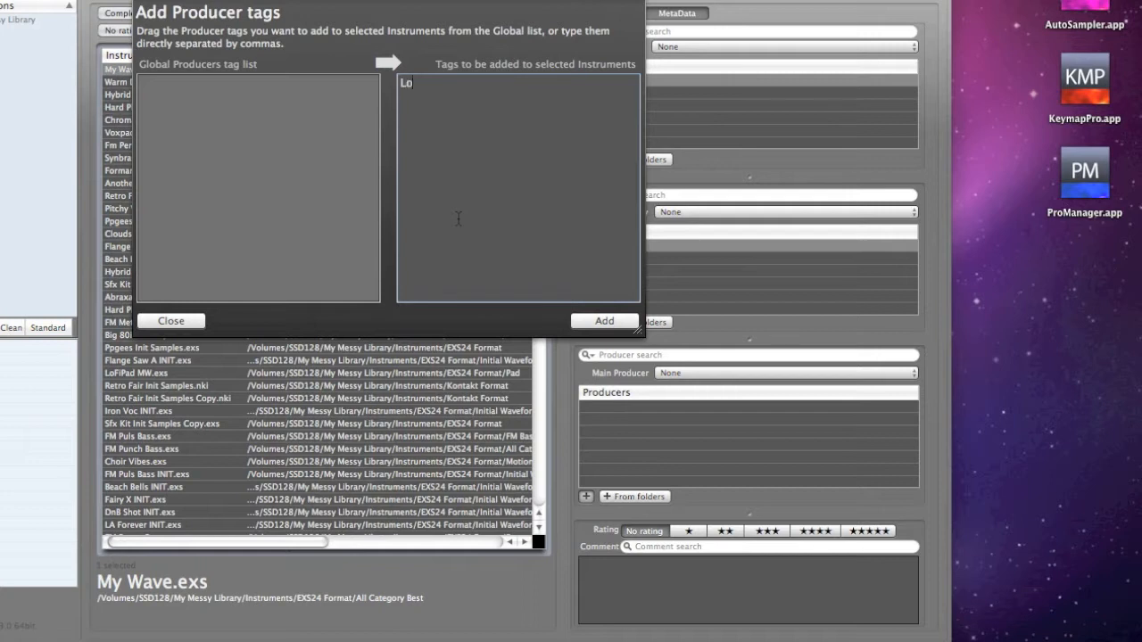
{"action": "type", "text": "ndon"}
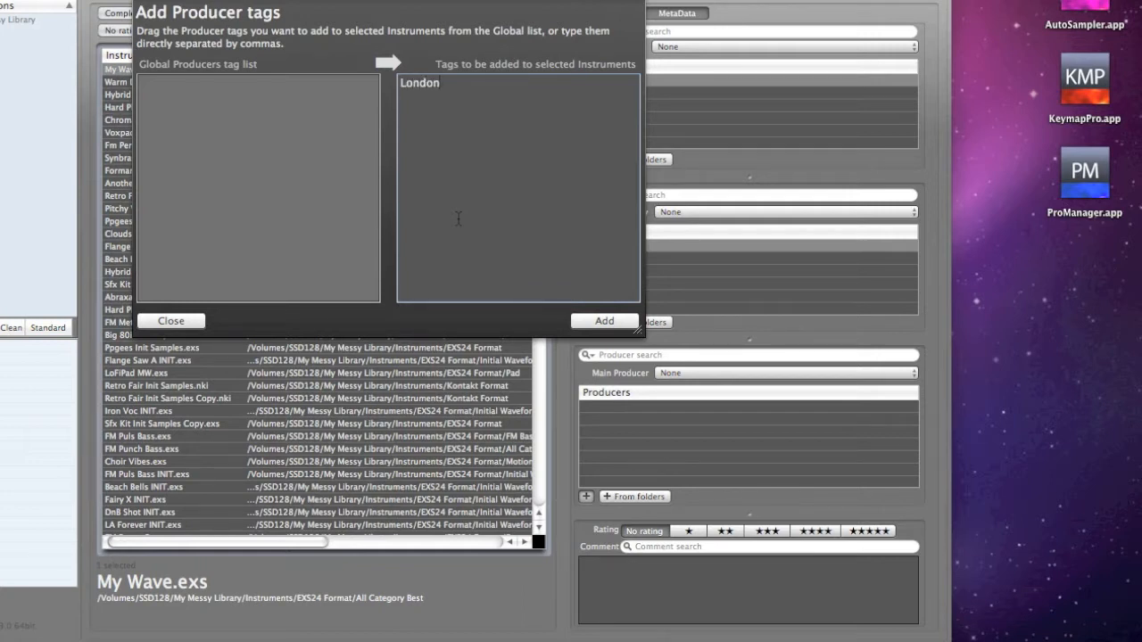
{"action": "type", "text": "Orchestra"}
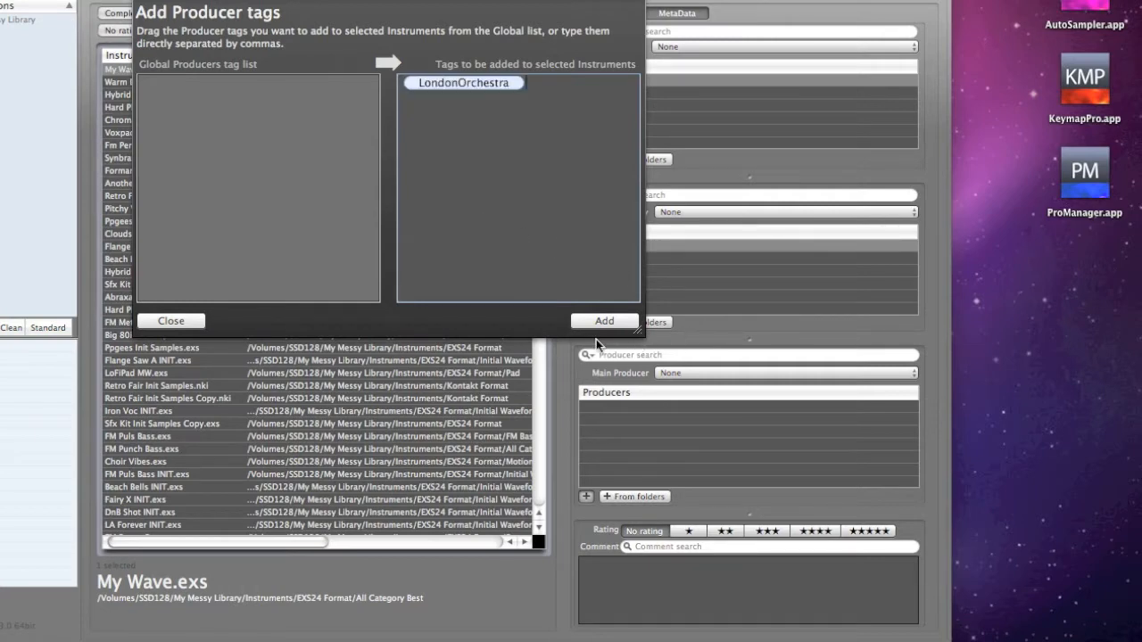
{"action": "left_click", "coordinate": [603, 321]}
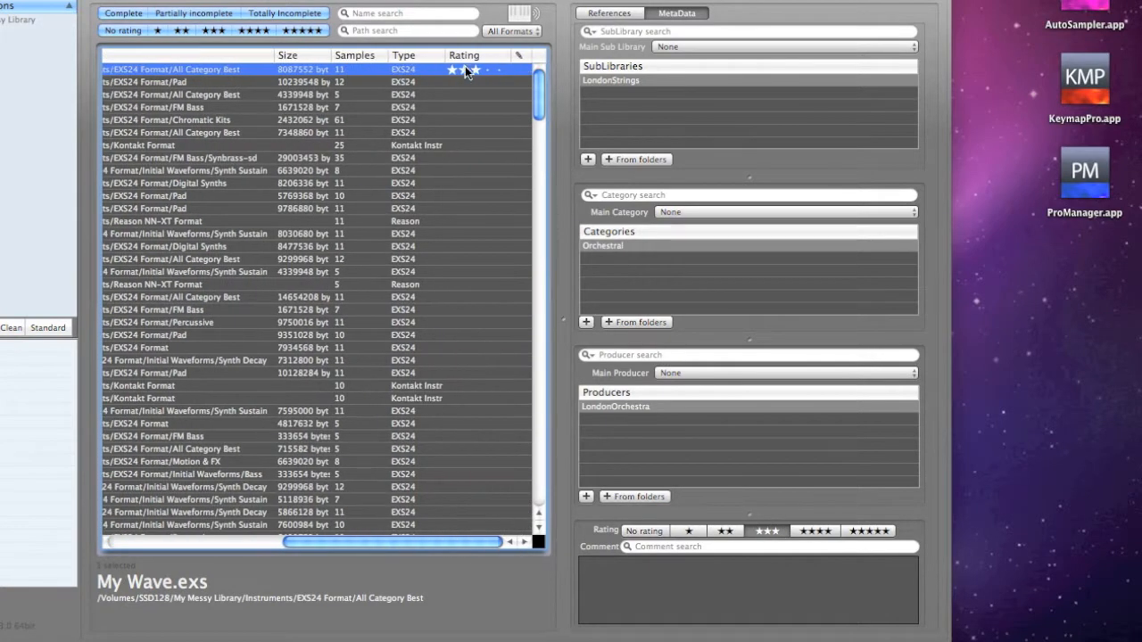
Rate My Wave.exs three stars with the comment 'Good for batman-esque movies'
{"action": "left_click", "coordinate": [478, 70]}
{"action": "type", "text": "G"}
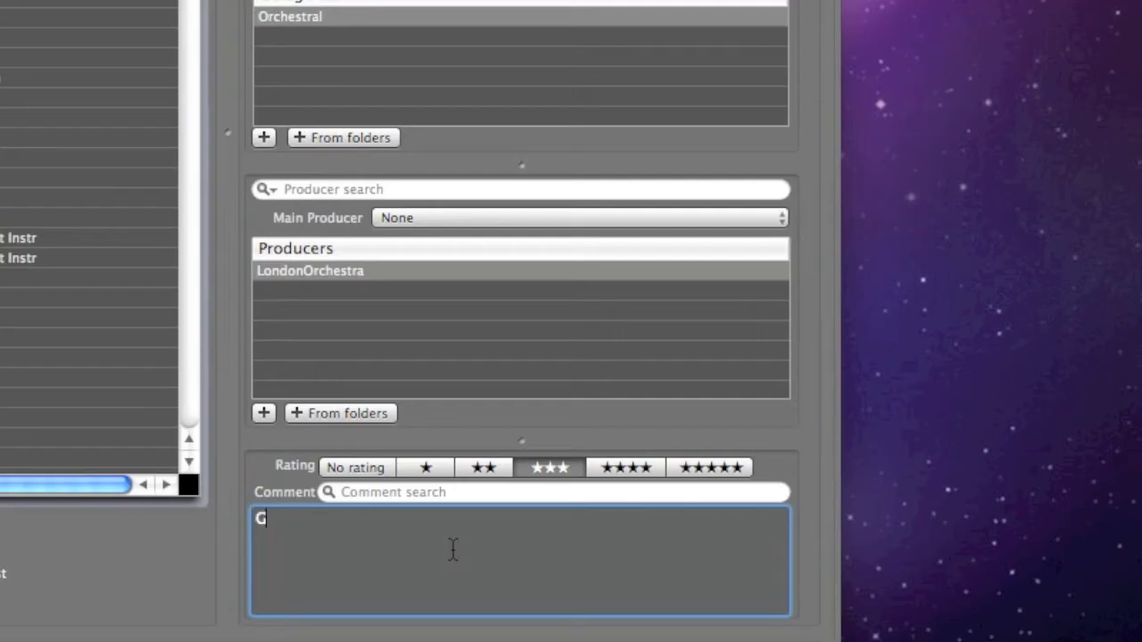
{"action": "type", "text": "ood for batman"}
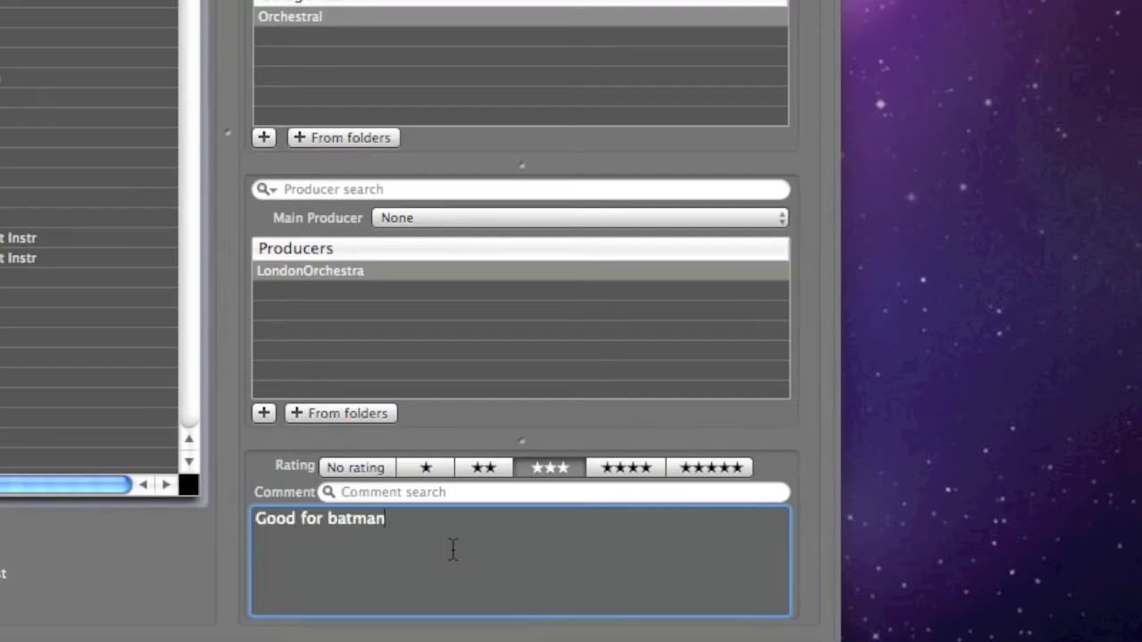
{"action": "type", "text": "-esque m"}
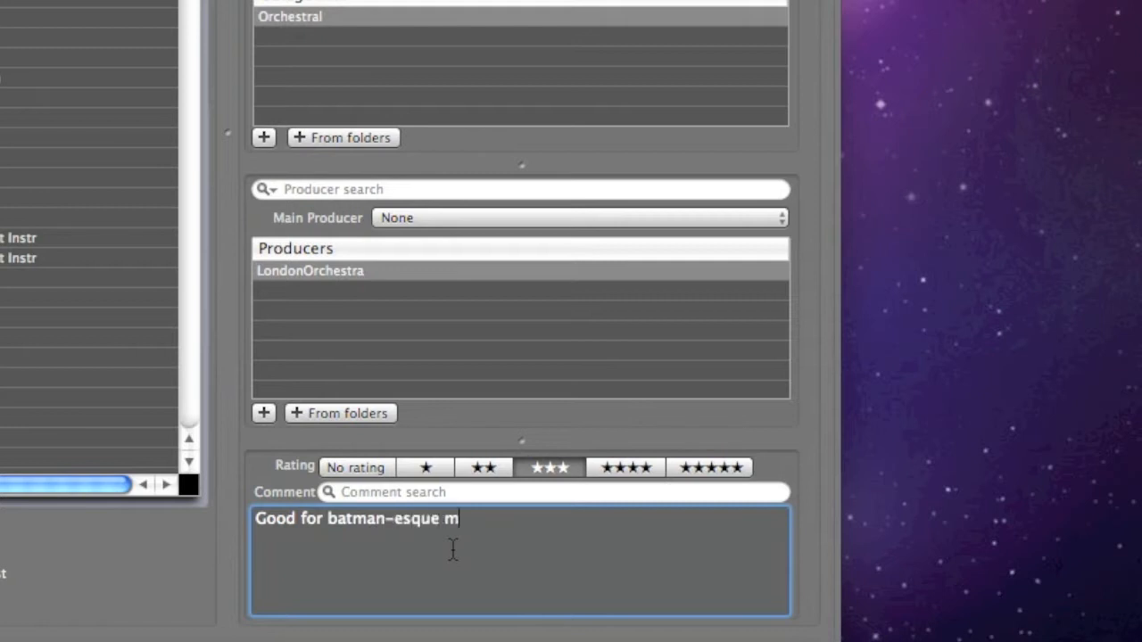
{"action": "type", "text": "ovies"}
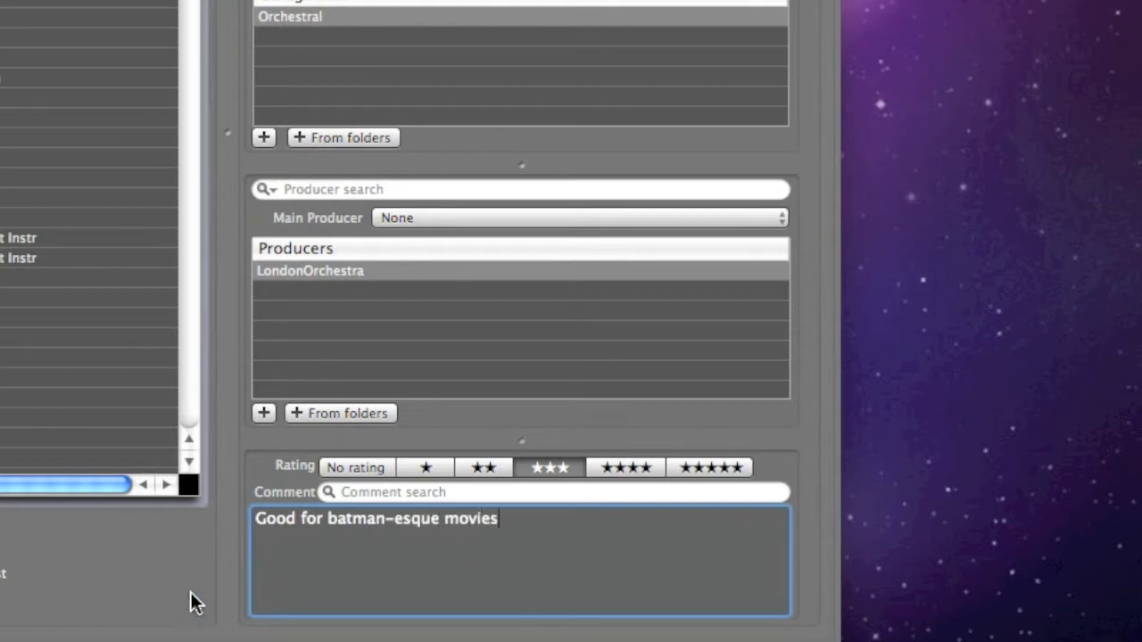
Search comments for 'batm' to narrow the list to that instrument
{"action": "triple_click", "coordinate": [374, 518]}
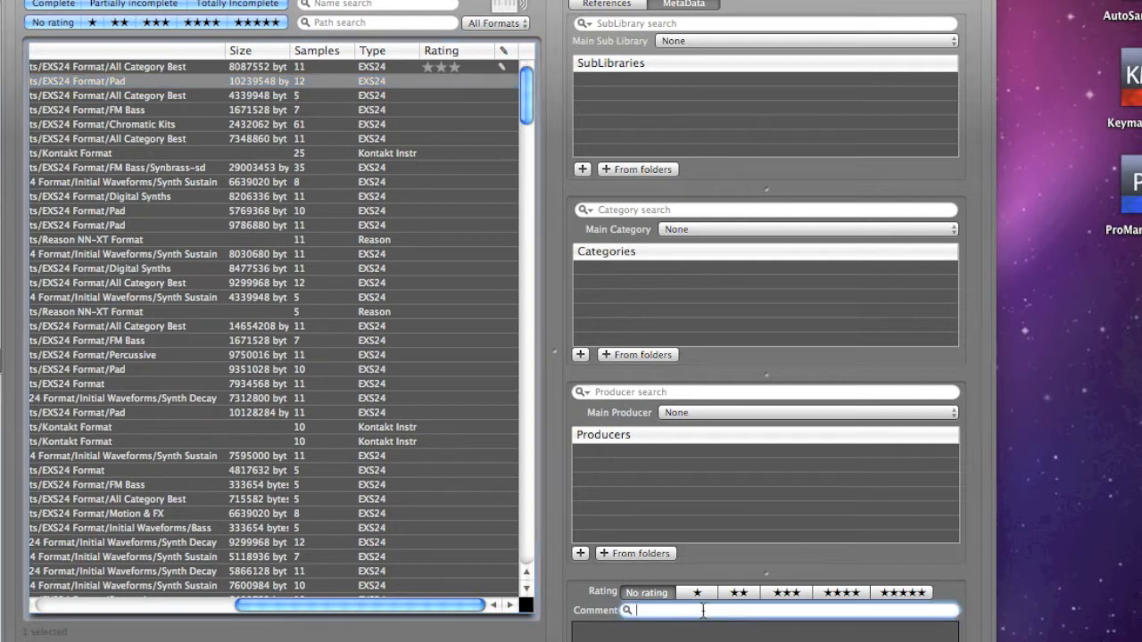
{"action": "type", "text": "batm"}
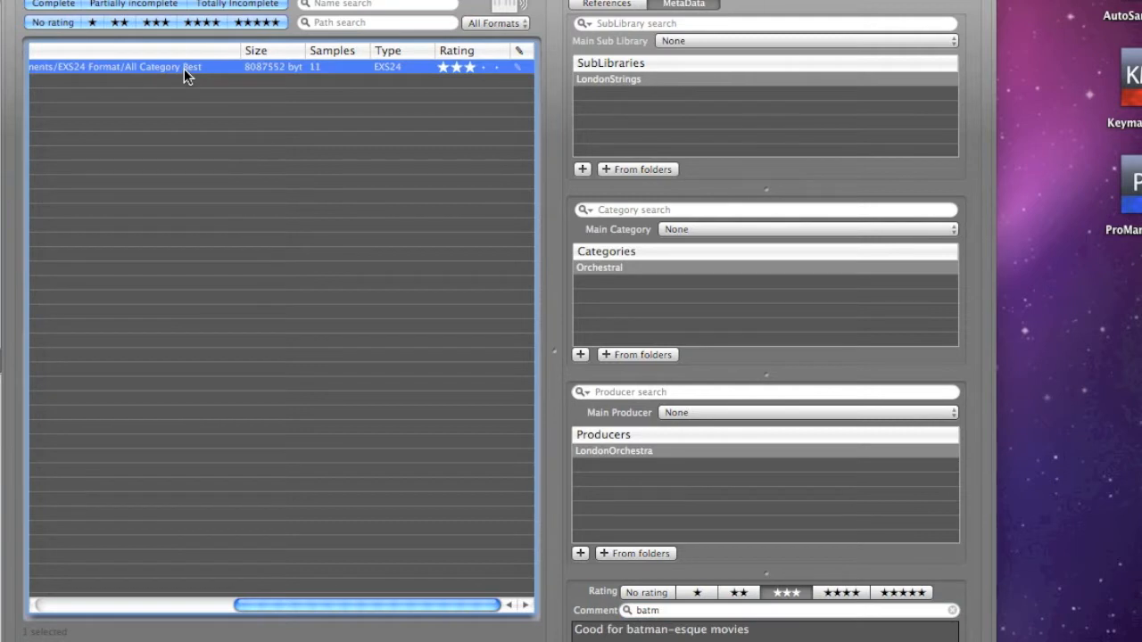
{"action": "mouse_move", "coordinate": [917, 513]}
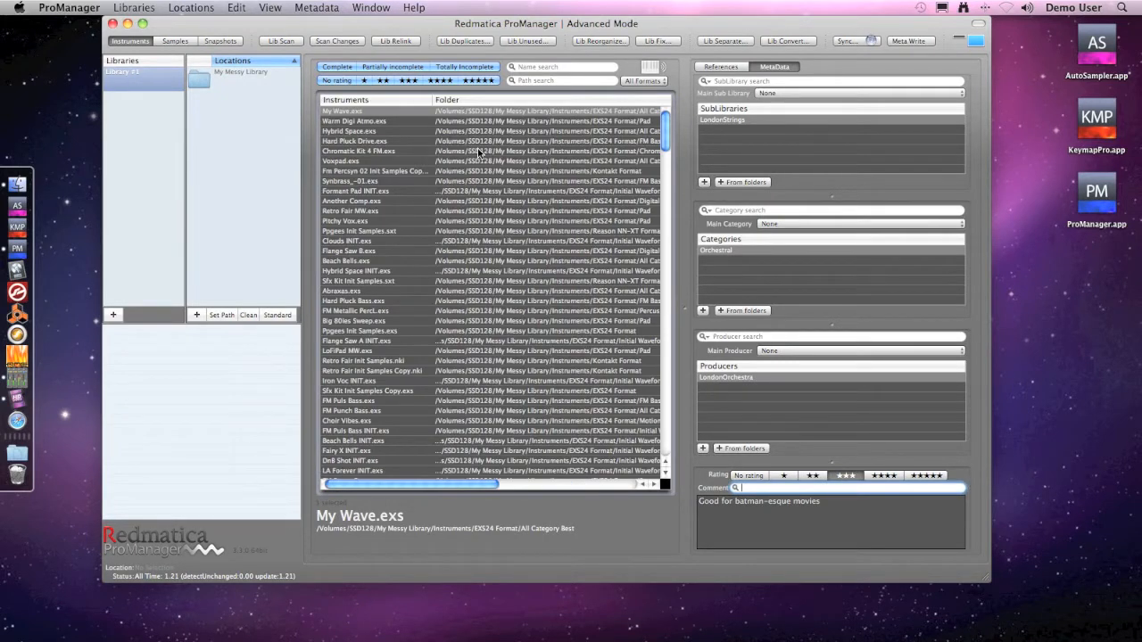
{"action": "mouse_move", "coordinate": [507, 100]}
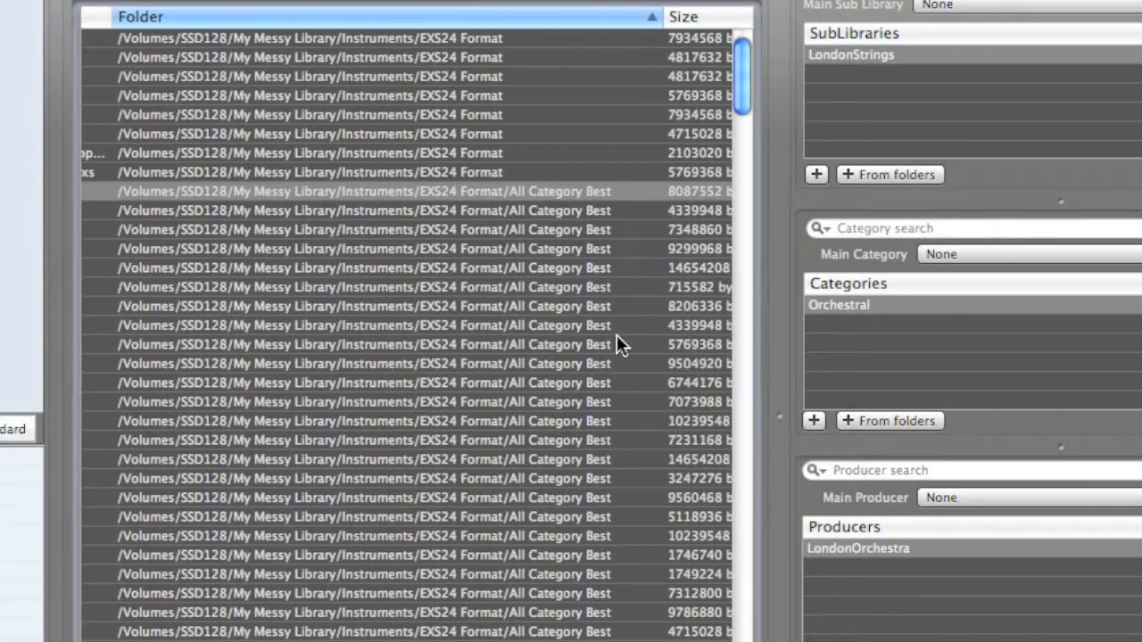
{"action": "scroll", "scroll_direction": "down", "scroll_amount": 3}
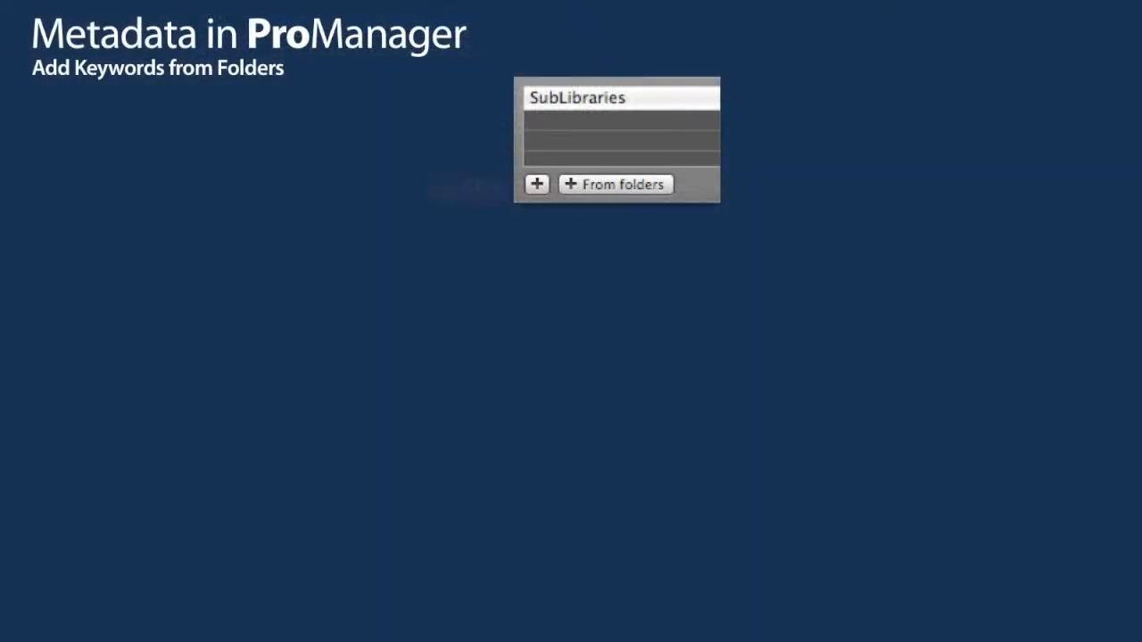
{"action": "left_click", "coordinate": [614, 184]}
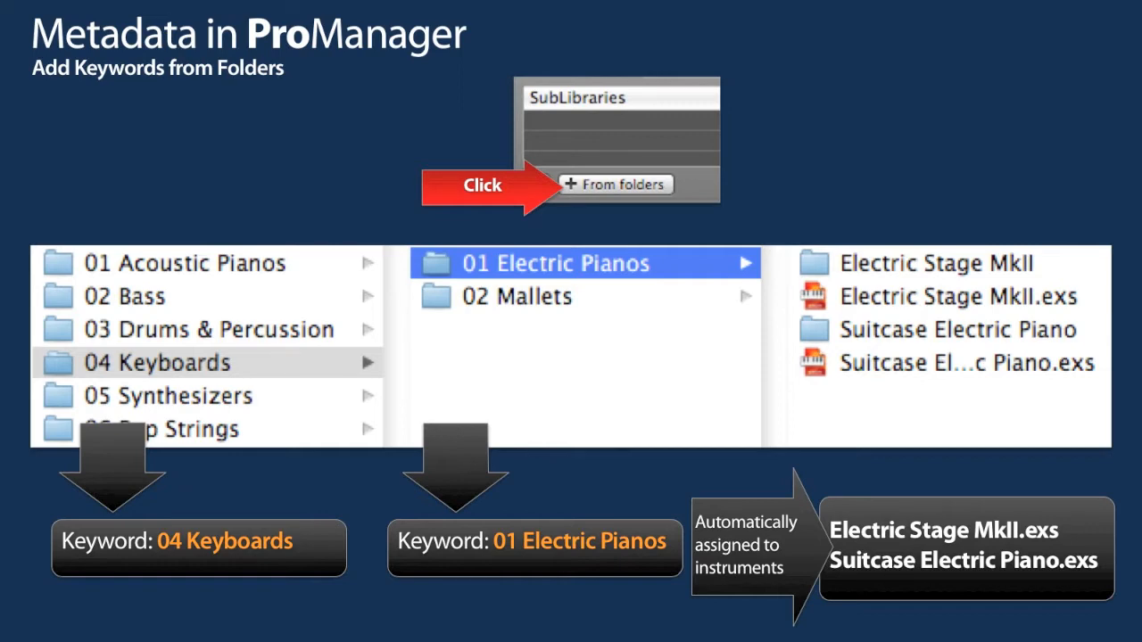
{"action": "left_click", "coordinate": [615, 184]}
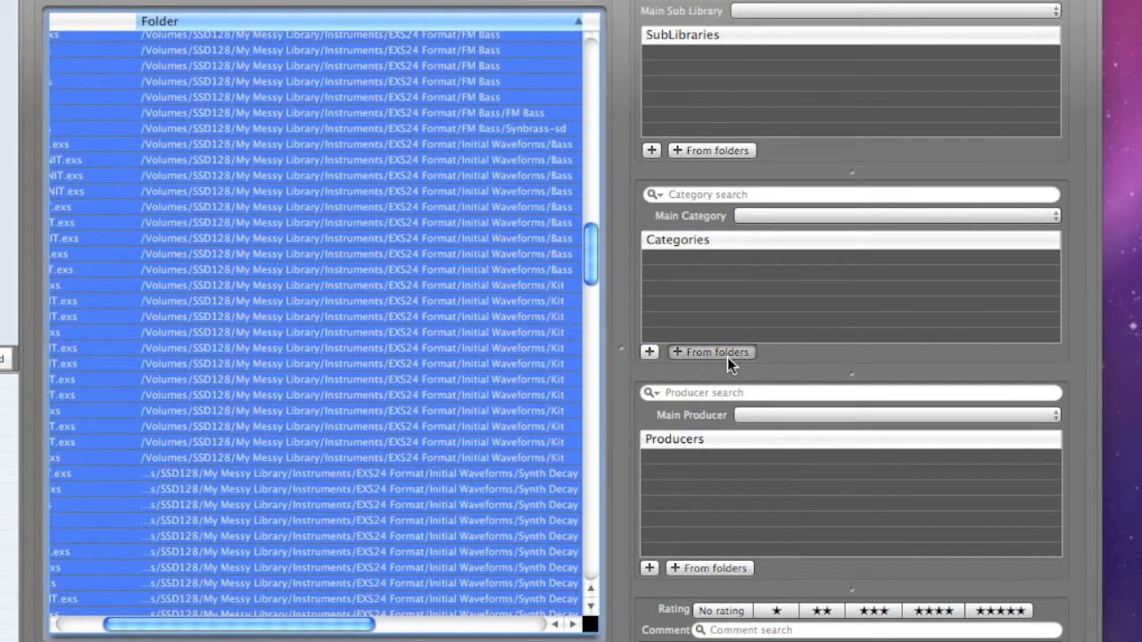
Fill categories from folder names and select a Percussive instrument
{"action": "left_click", "coordinate": [710, 351]}
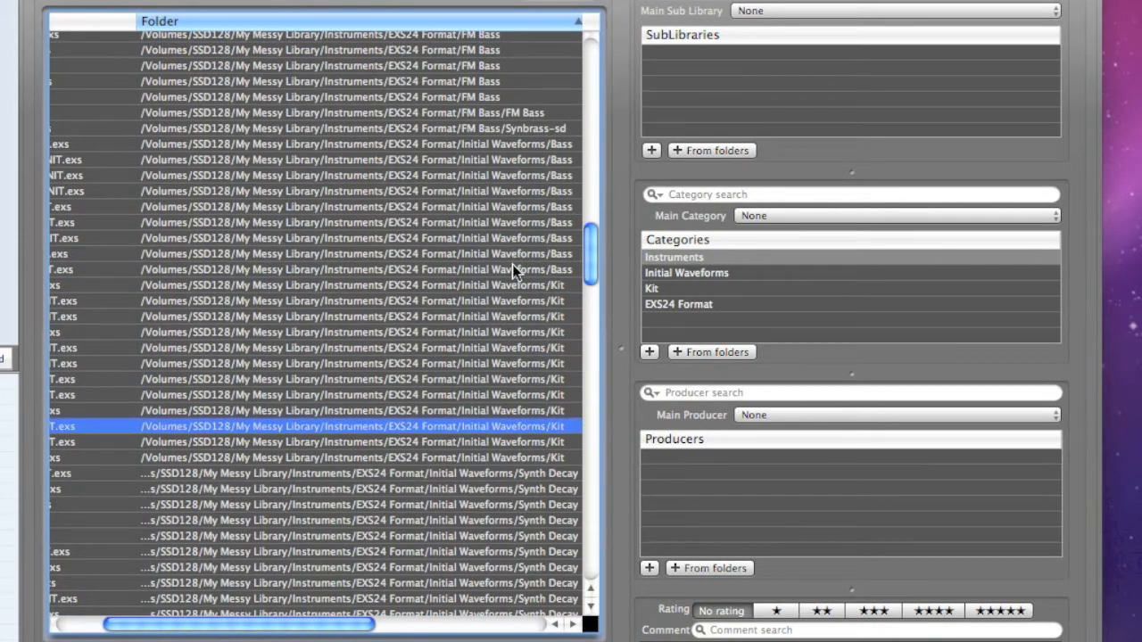
{"action": "scroll", "scroll_direction": "down", "scroll_amount": 3}
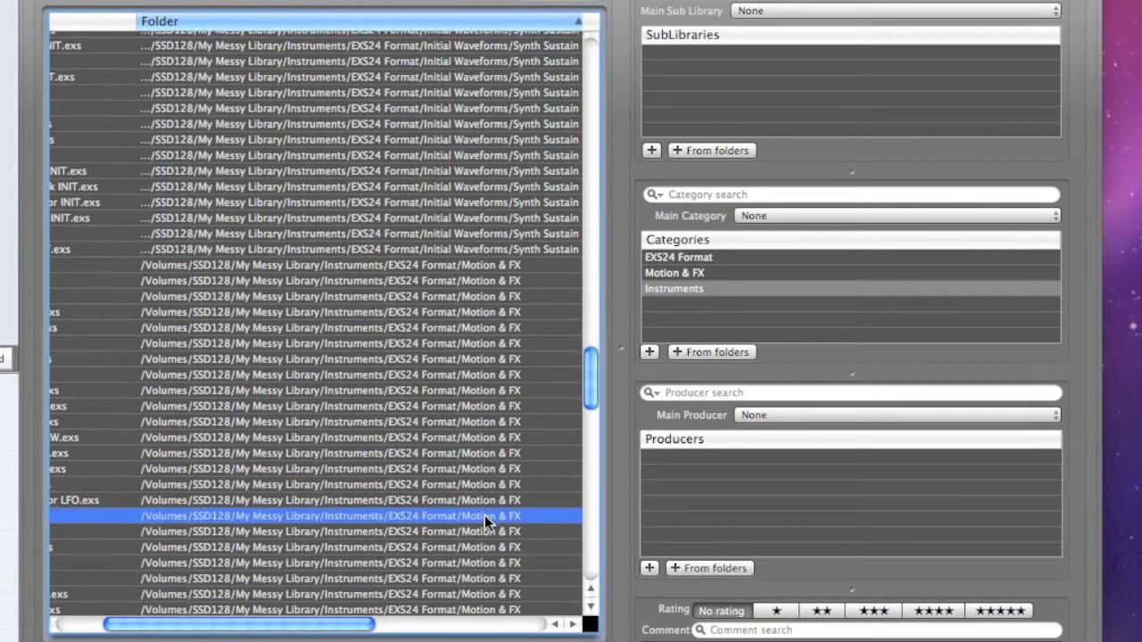
{"action": "scroll", "scroll_direction": "down", "scroll_amount": 3}
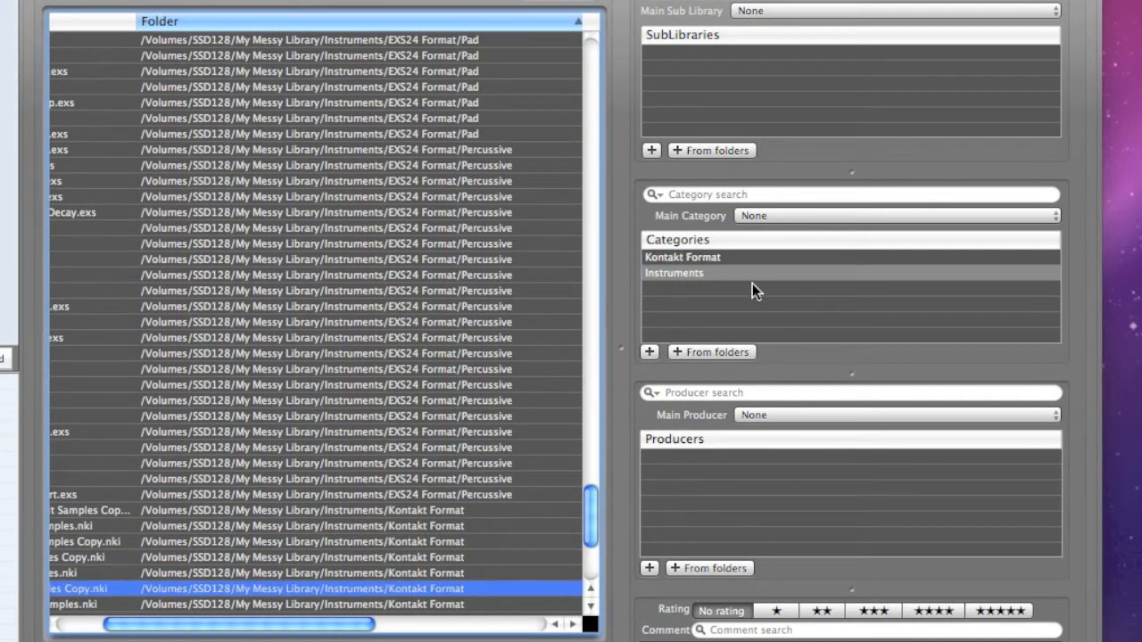
{"action": "left_click", "coordinate": [325, 399]}
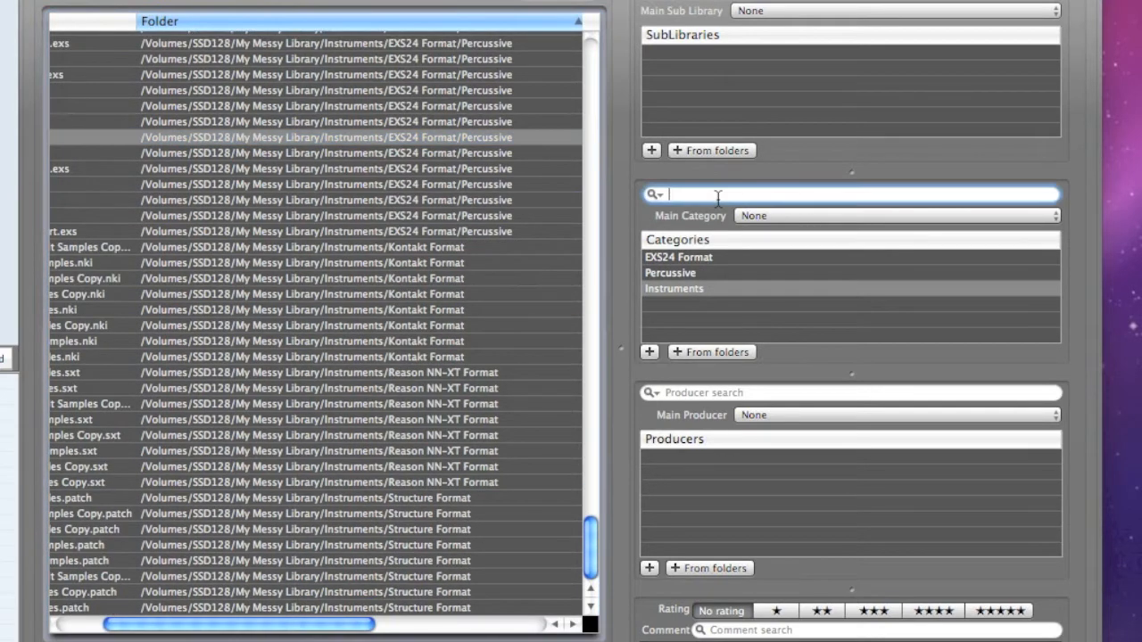
Filter the instrument list by path 'Chroma' to the Chromatic Kits folder
{"action": "type", "text": "Ki"}
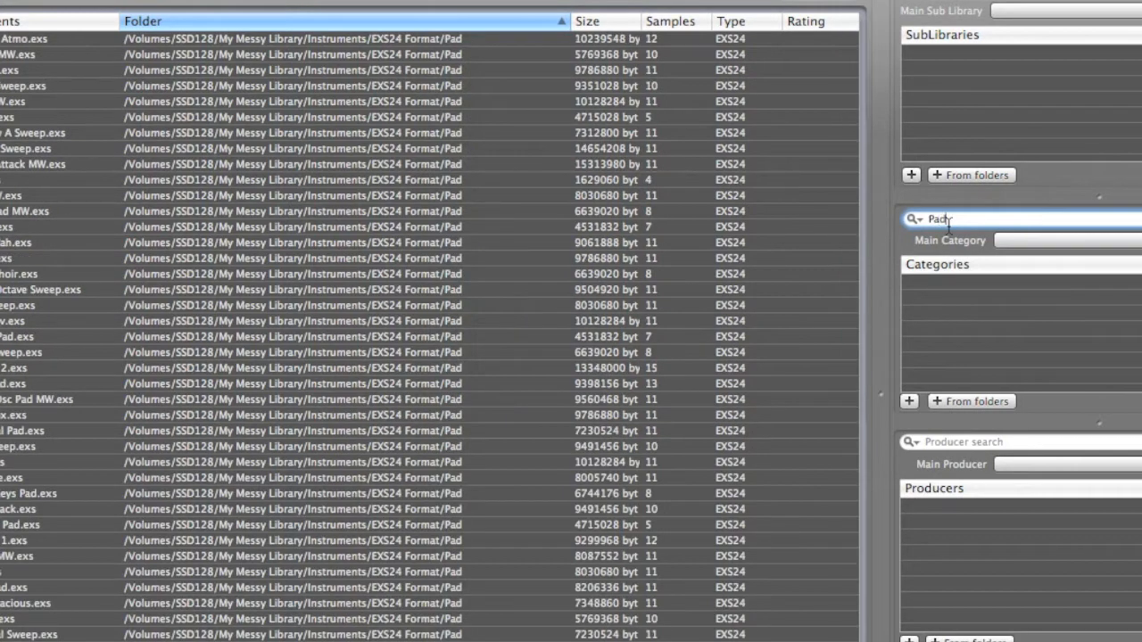
{"action": "type", "text": "Chro"}
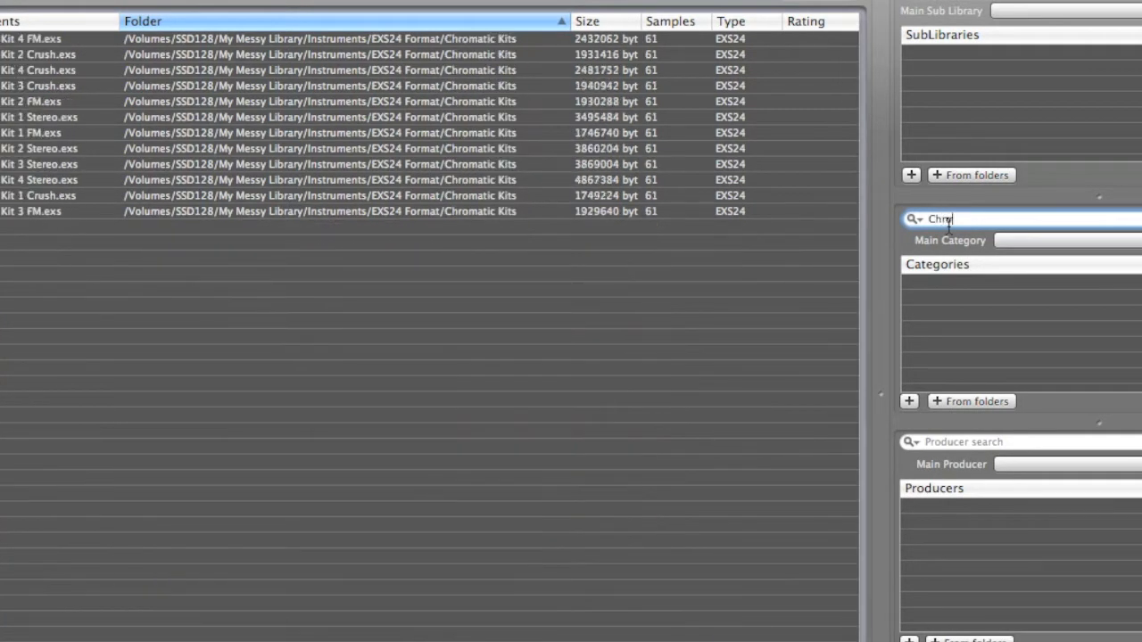
{"action": "type", "text": "ma"}
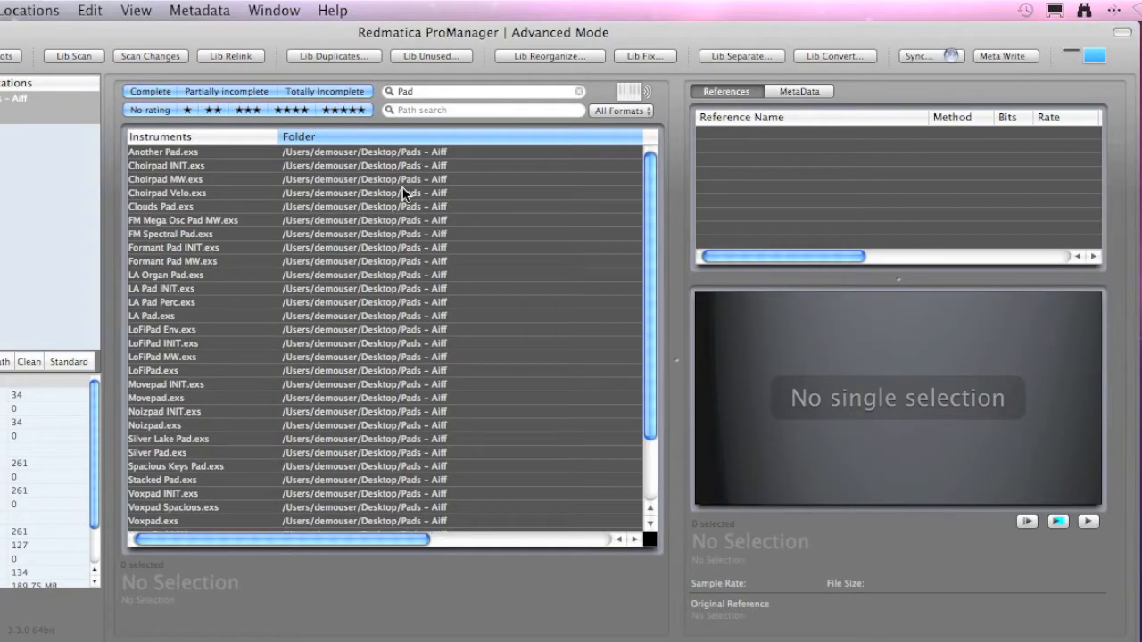
{"action": "mouse_move", "coordinate": [299, 189]}
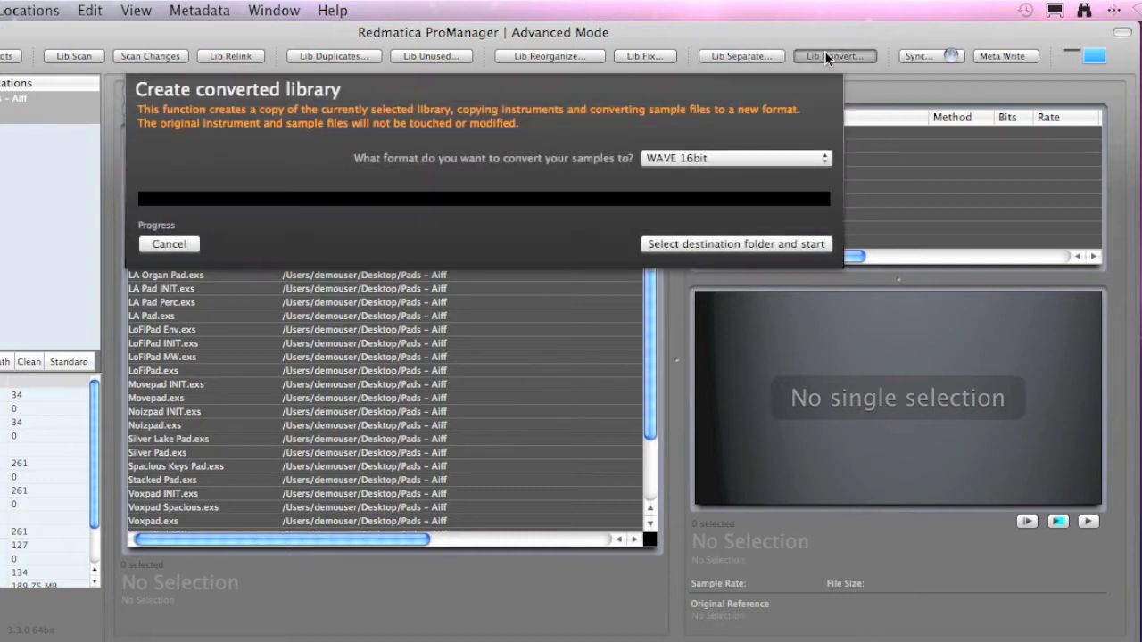
Choose CAF AAC at 128 kbps as the library conversion target
{"action": "left_click", "coordinate": [733, 157]}
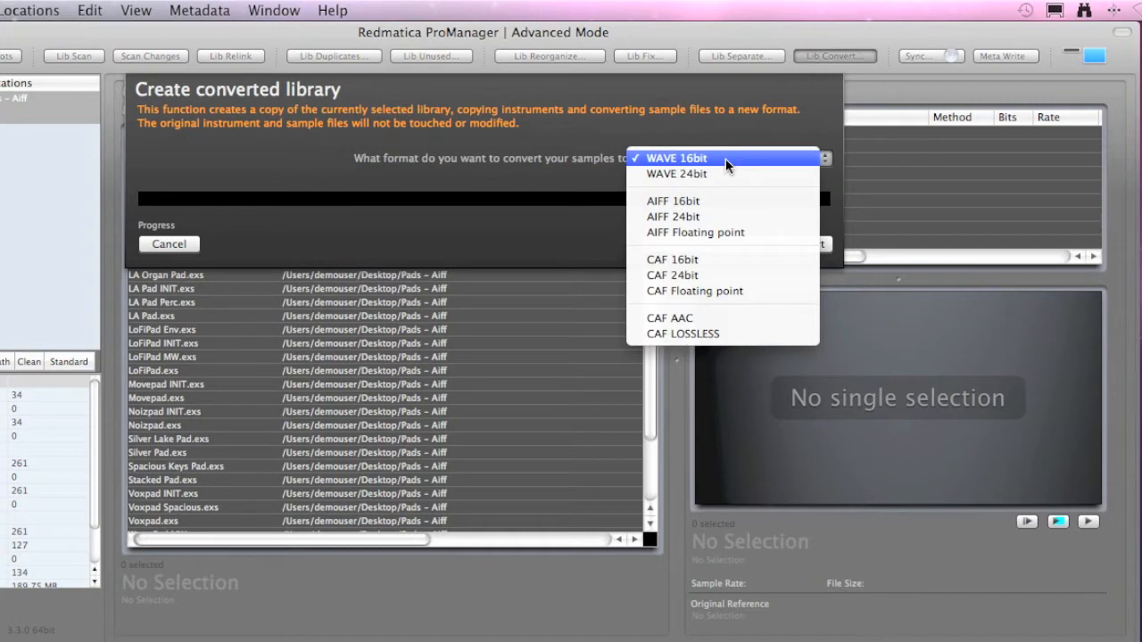
{"action": "left_click", "coordinate": [669, 317]}
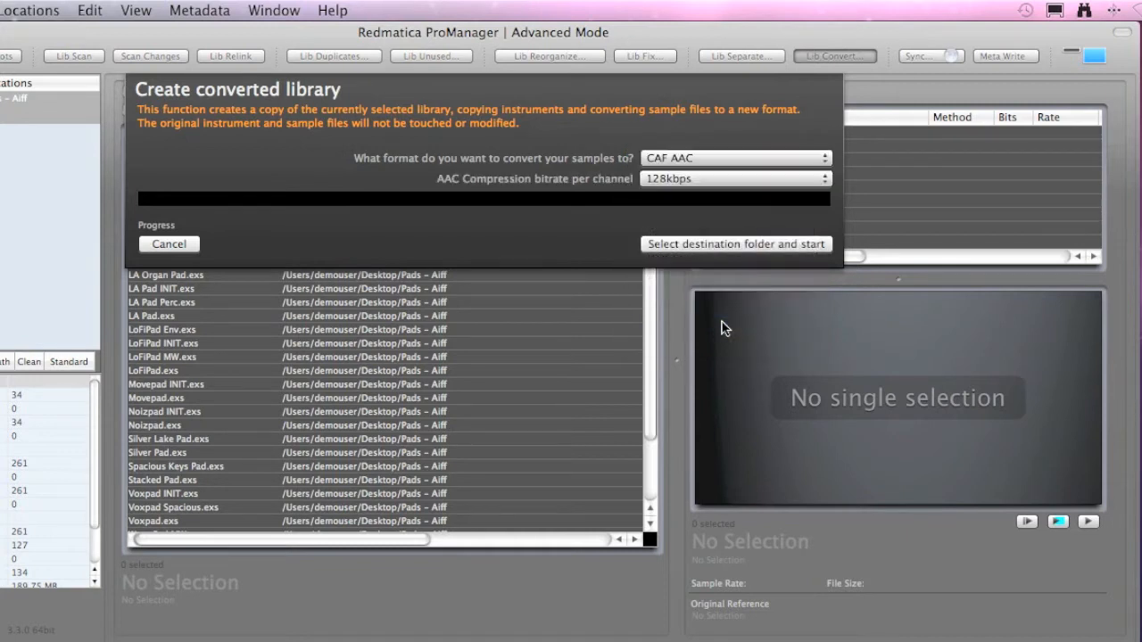
{"action": "left_click", "coordinate": [731, 179]}
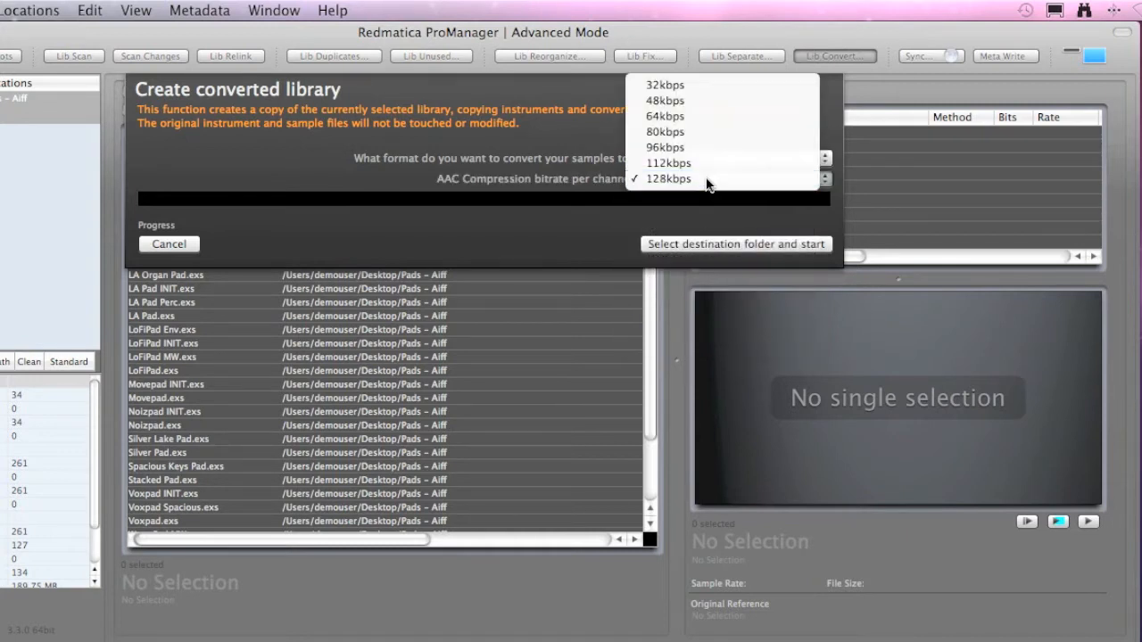
{"action": "left_click", "coordinate": [735, 243]}
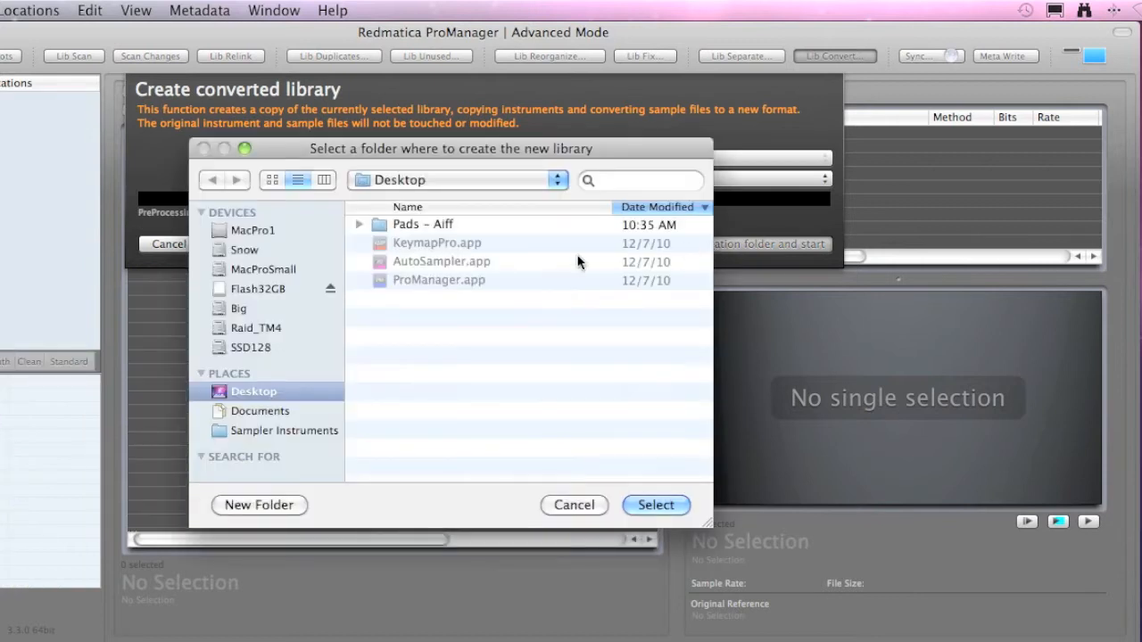
Convert into a new 'Pads-' folder on the Desktop and view the result
{"action": "left_click", "coordinate": [259, 505]}
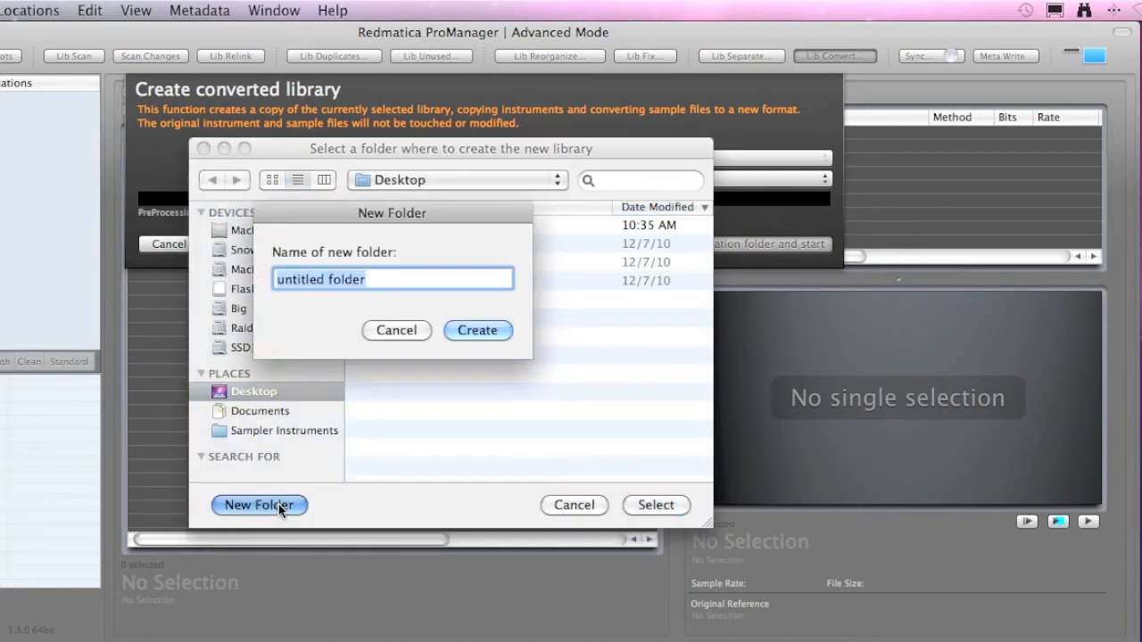
{"action": "type", "text": "Pads-"}
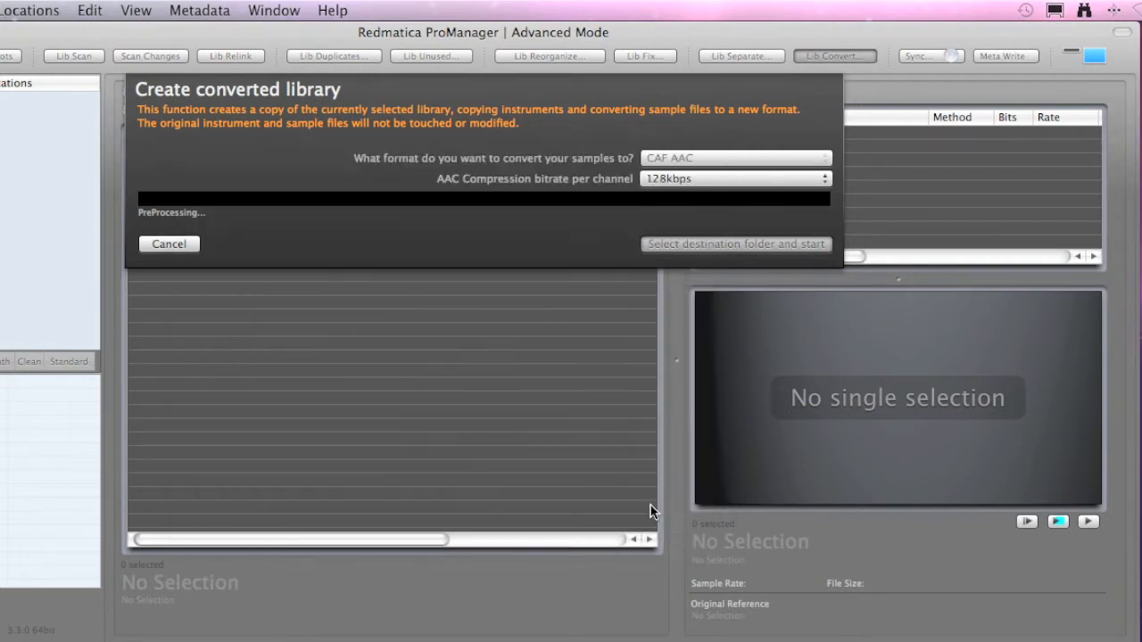
{"action": "left_click", "coordinate": [735, 242]}
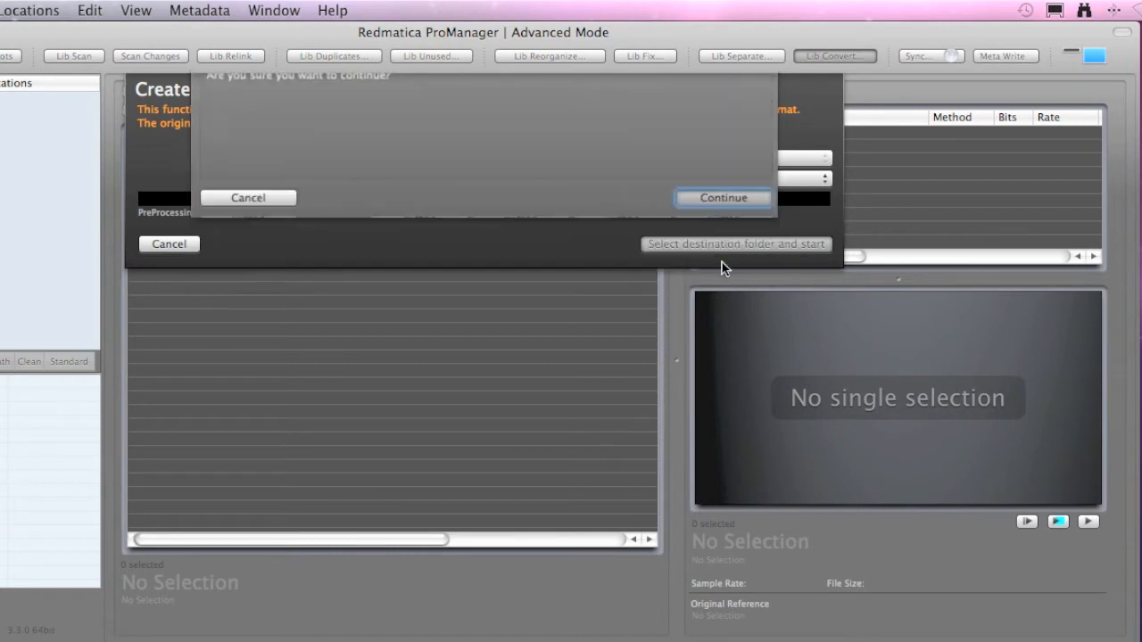
{"action": "left_click", "coordinate": [722, 196]}
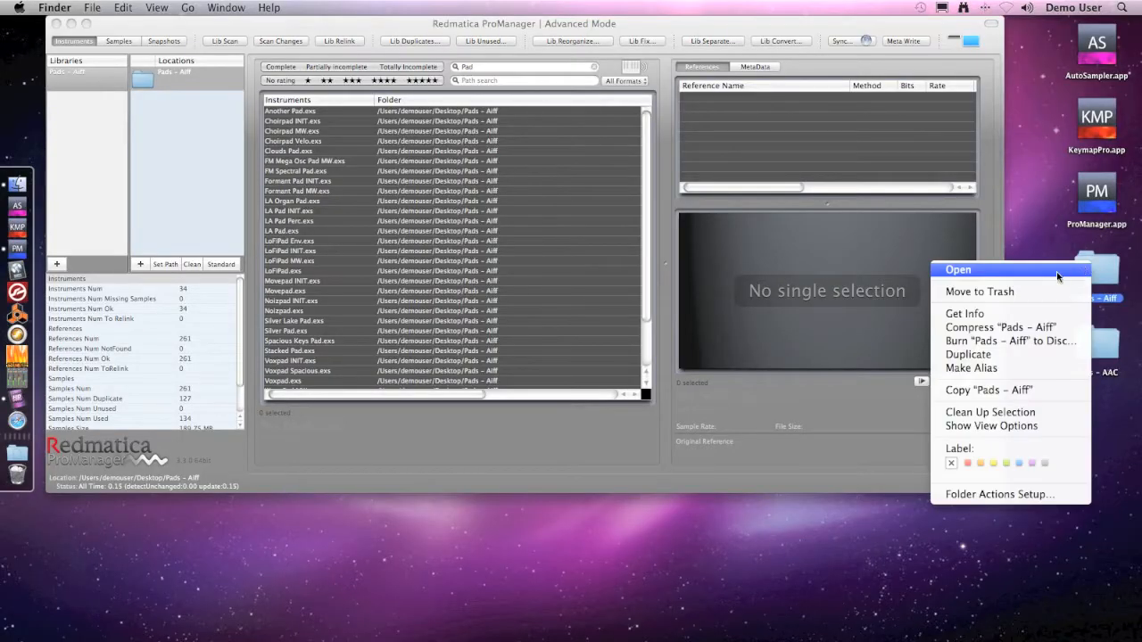
{"action": "left_click", "coordinate": [963, 314]}
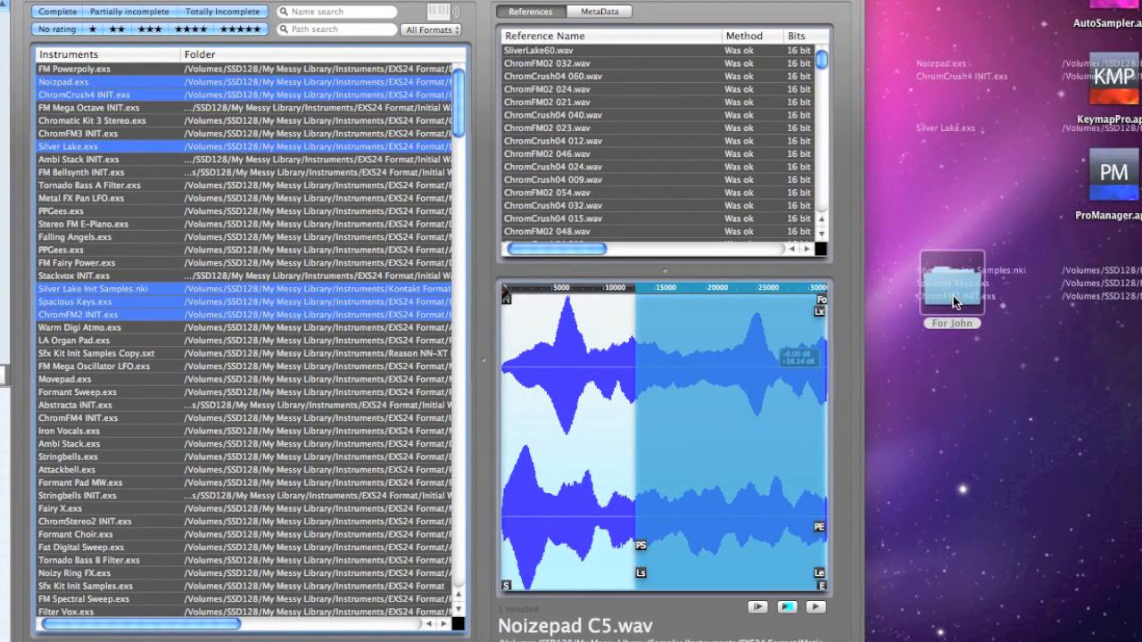
View the For John folder as a list with Spacious Keys Samples expanded
{"action": "double_click", "coordinate": [950, 286]}
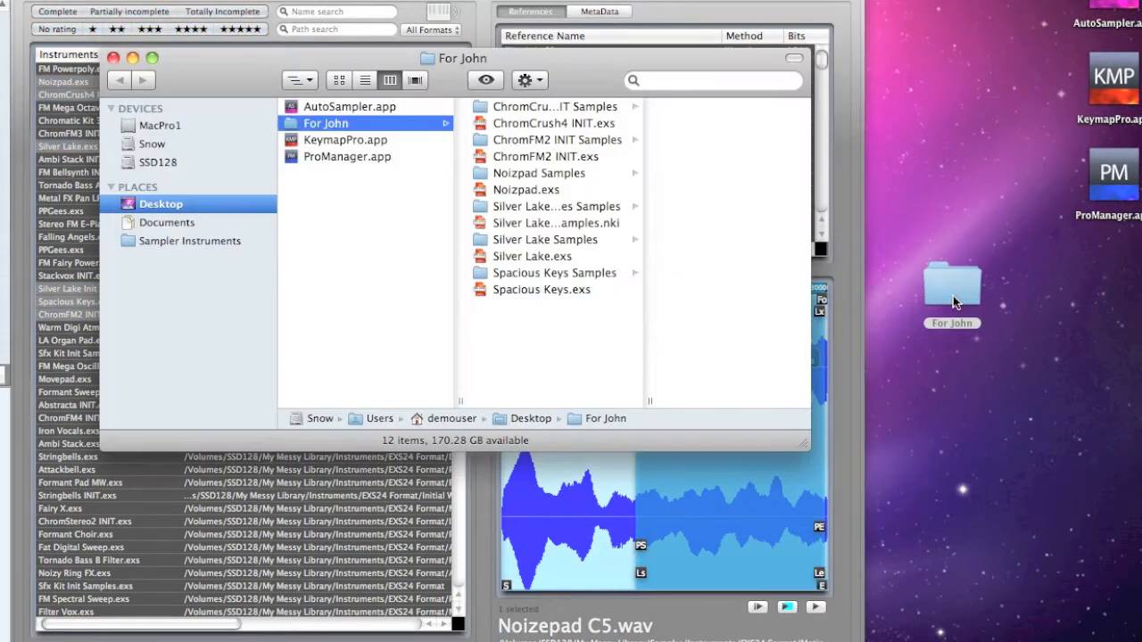
{"action": "left_click", "coordinate": [364, 80]}
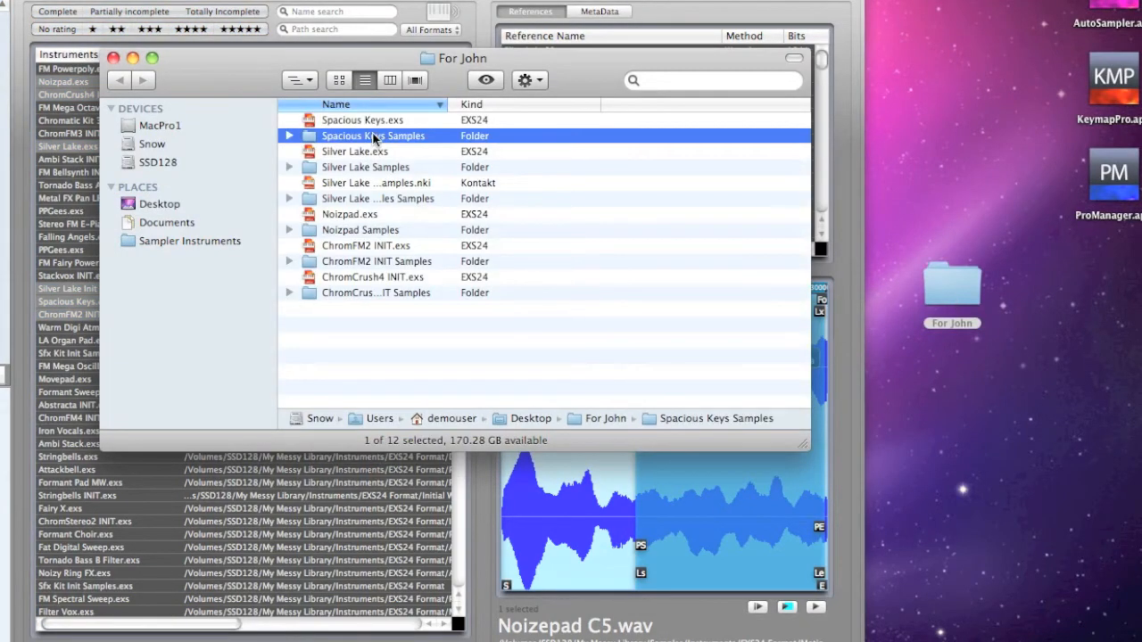
{"action": "left_click", "coordinate": [289, 136]}
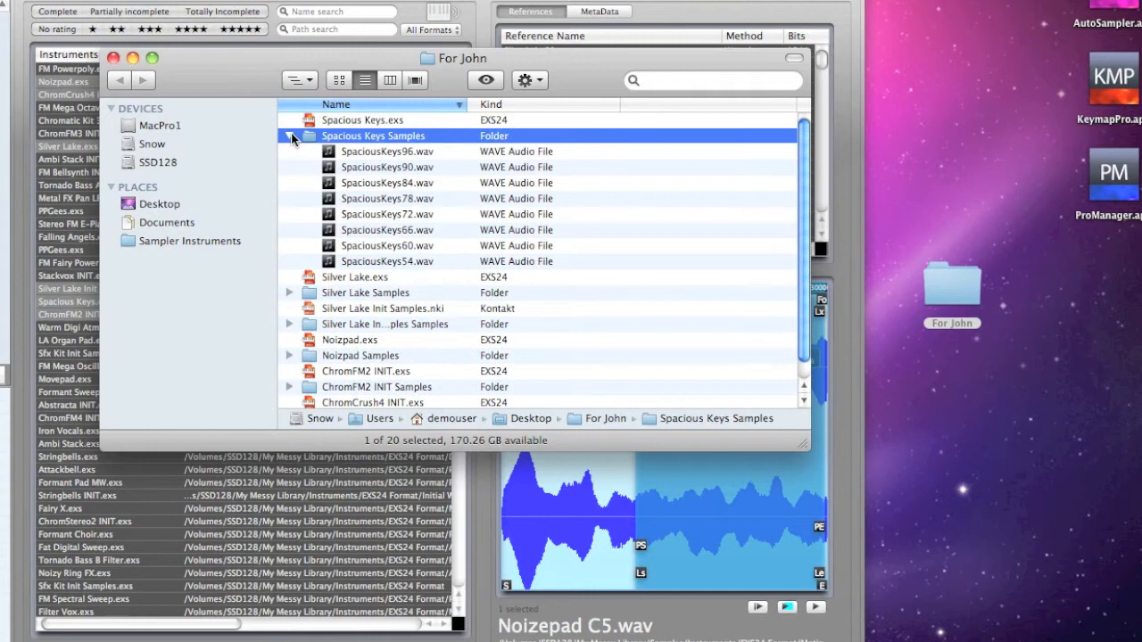
{"action": "left_click", "coordinate": [289, 230]}
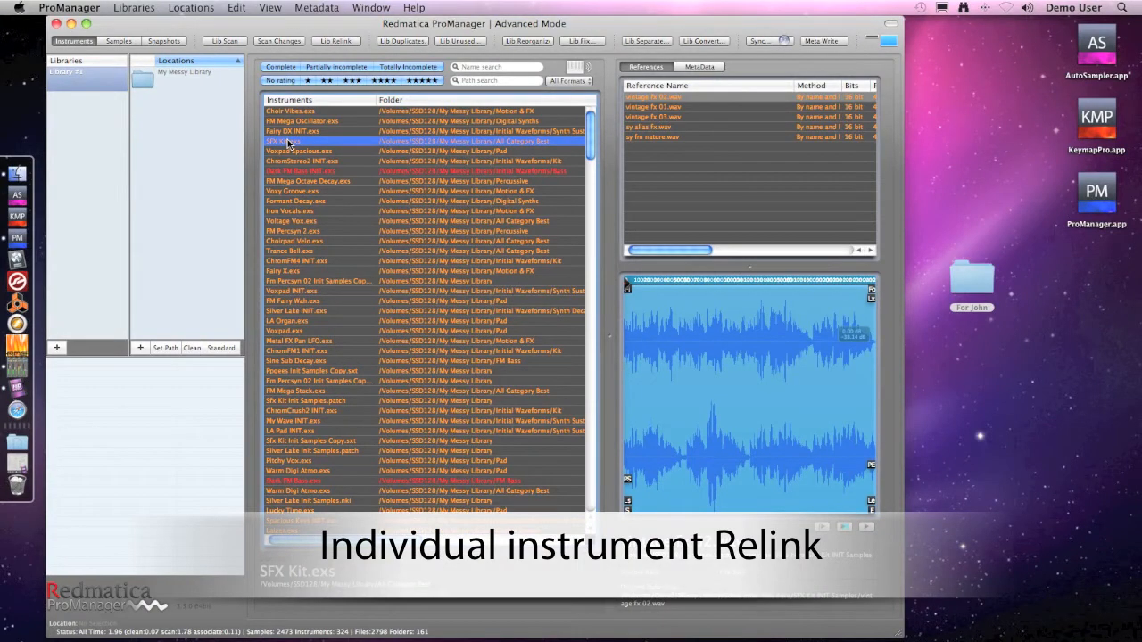
Relink SFX Kit.exs from its context menu and check Voxpad Spacious.exs
{"action": "right_click", "coordinate": [295, 141]}
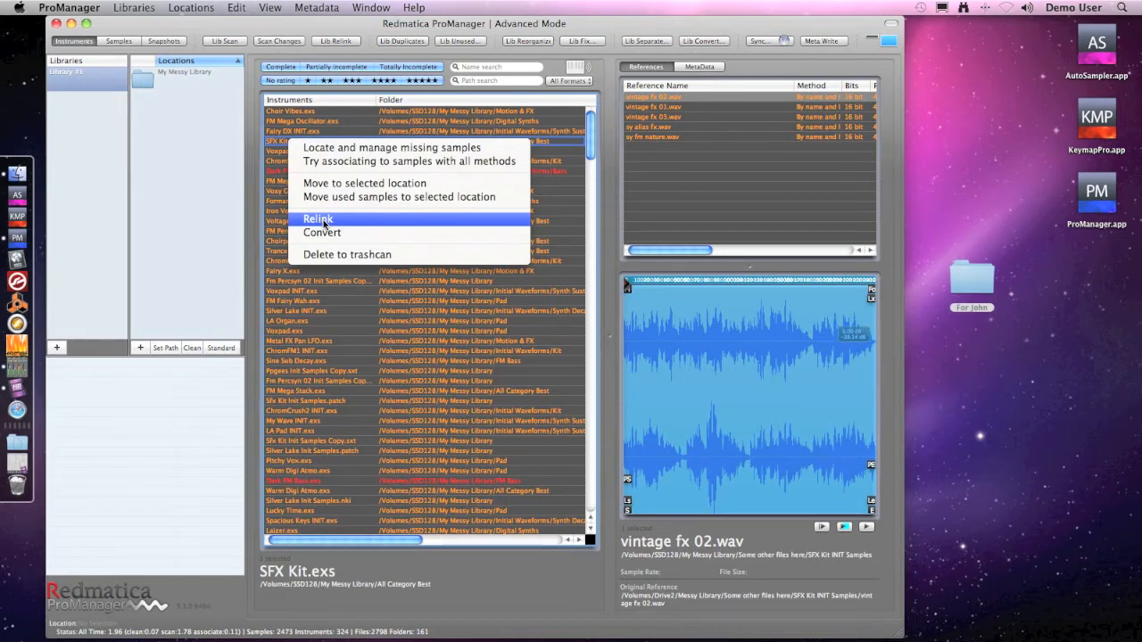
{"action": "left_click", "coordinate": [318, 217]}
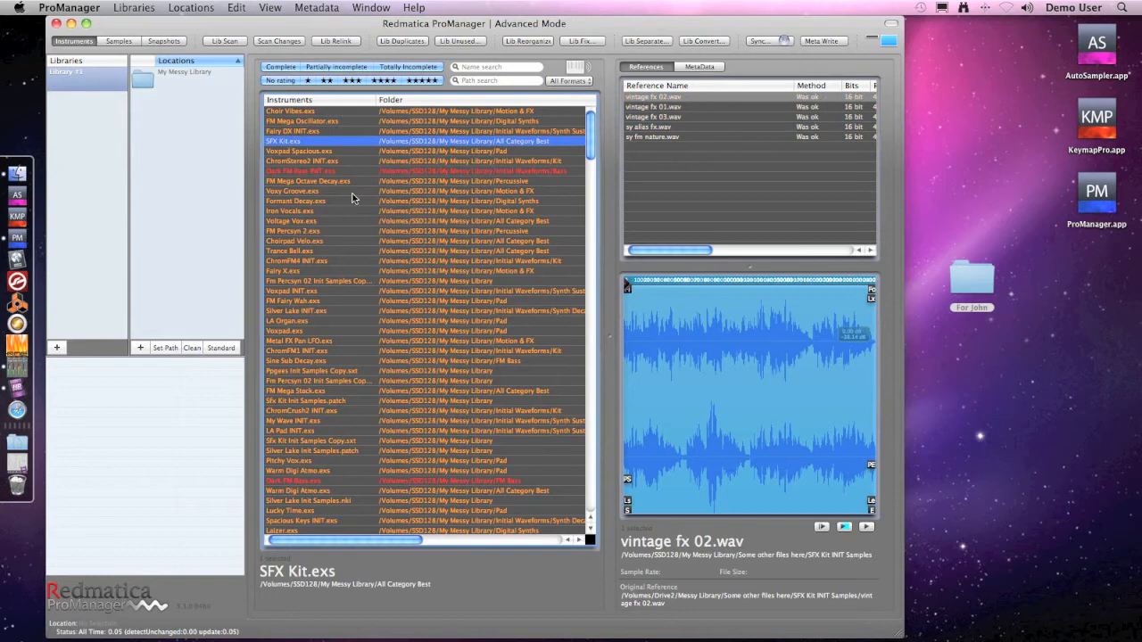
{"action": "left_click", "coordinate": [300, 150]}
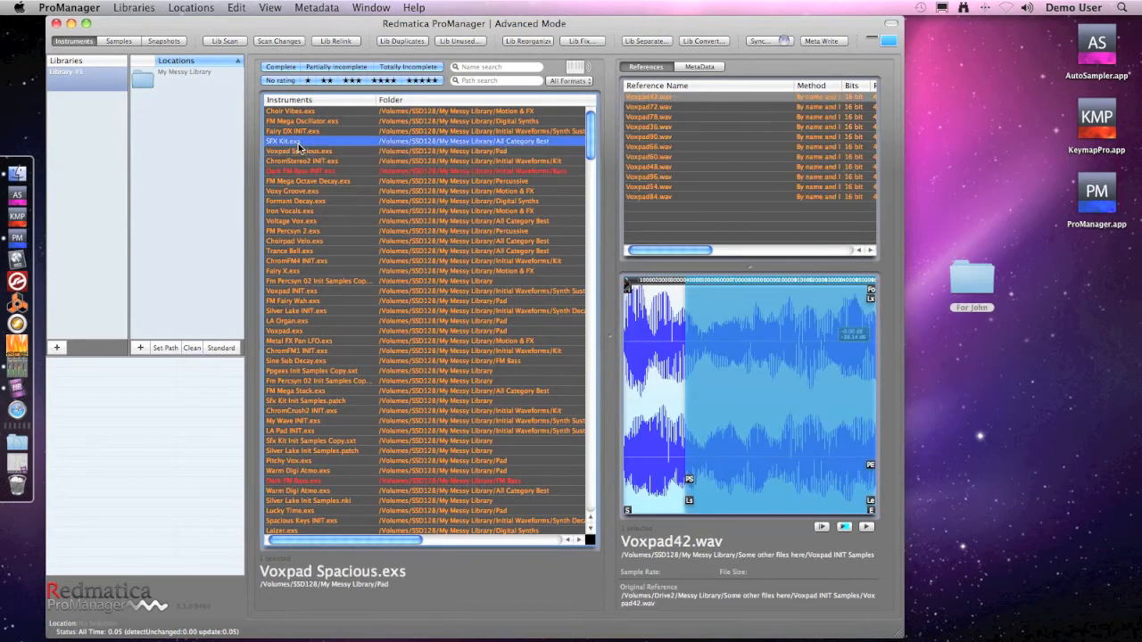
{"action": "left_click", "coordinate": [281, 141]}
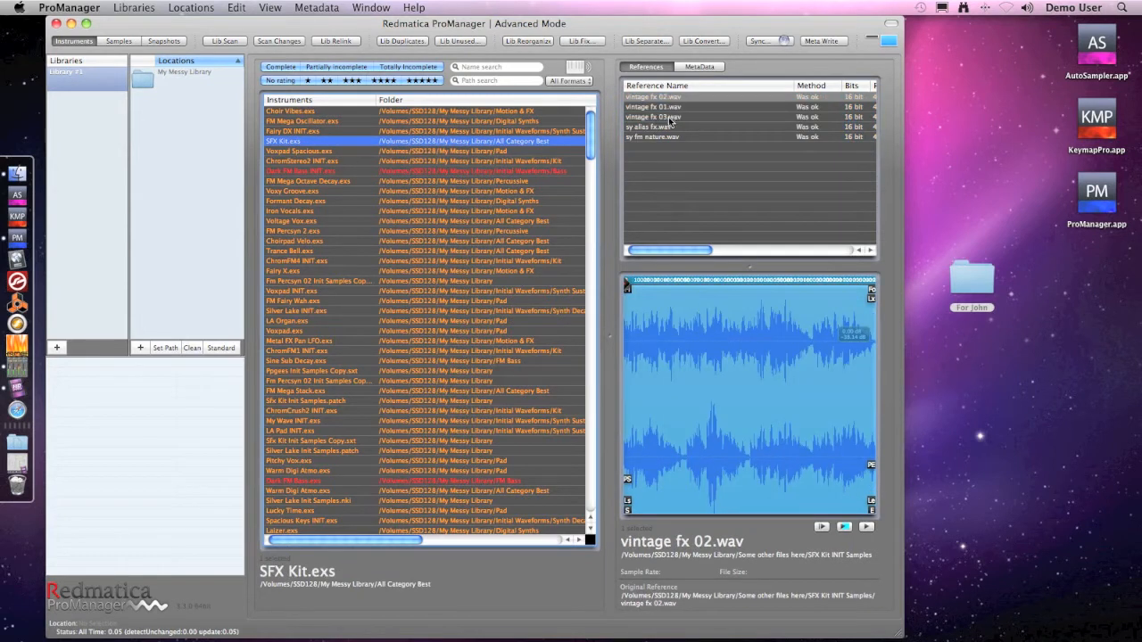
{"action": "left_click", "coordinate": [300, 150]}
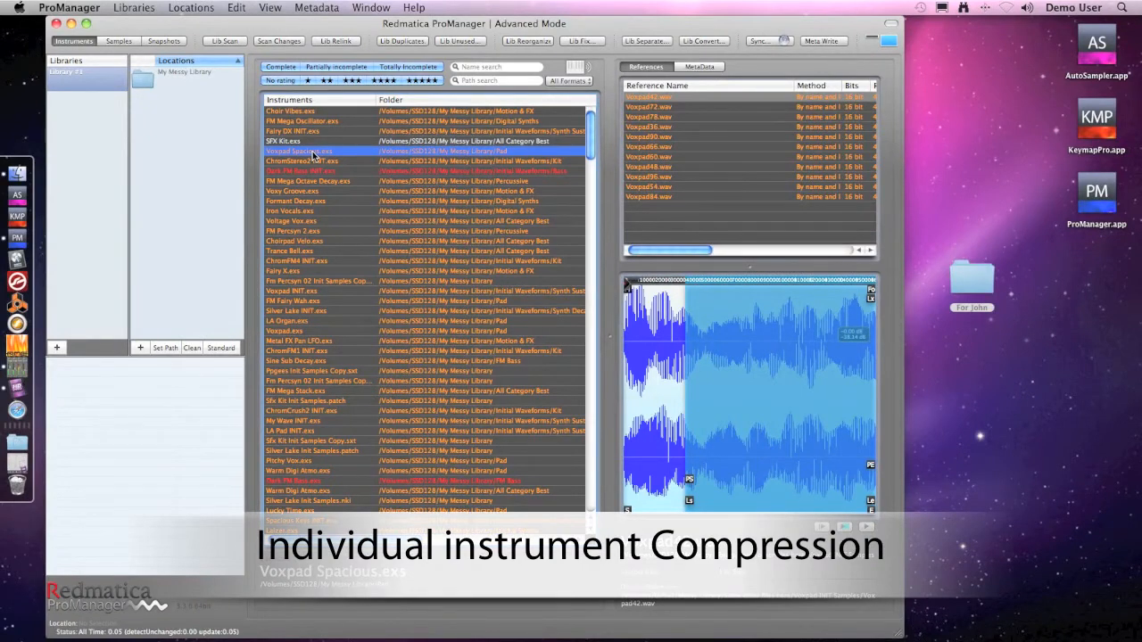
Convert Voxpad Spacious to CAF AAC into a new AAC Desktop folder and inspect it
{"action": "right_click", "coordinate": [300, 150]}
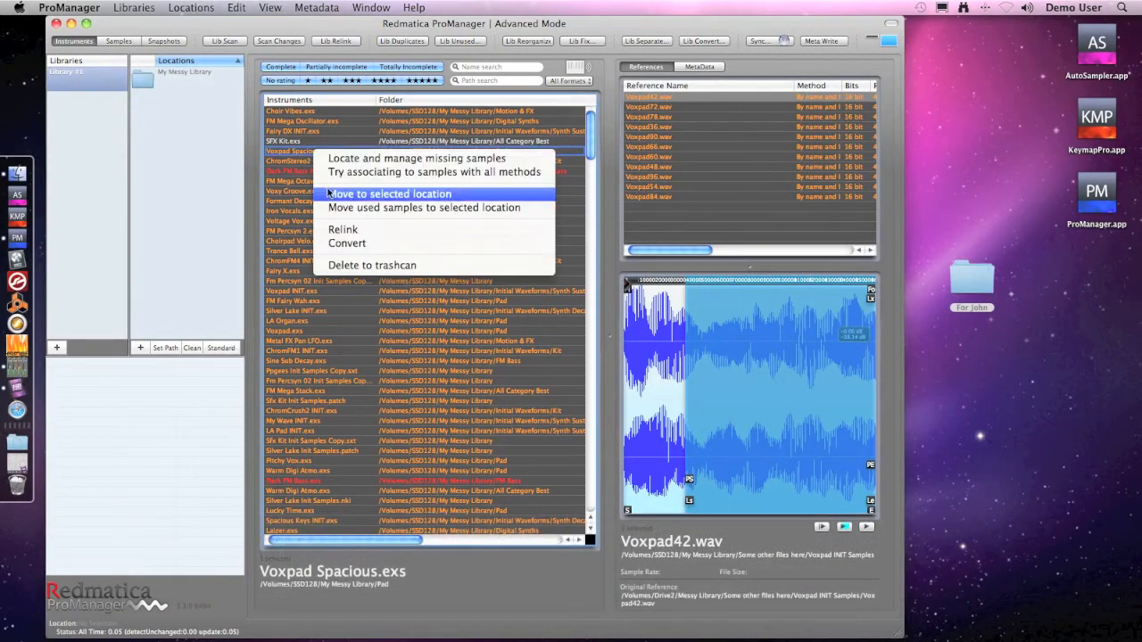
{"action": "left_click", "coordinate": [346, 243]}
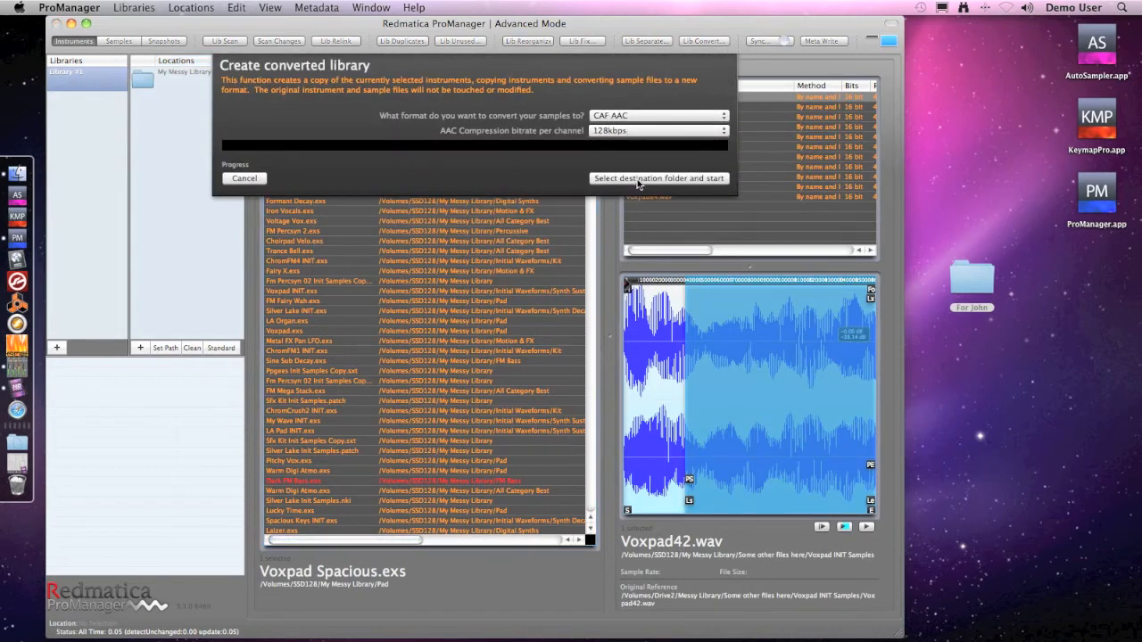
{"action": "left_click", "coordinate": [658, 178]}
{"action": "type", "text": "AA"}
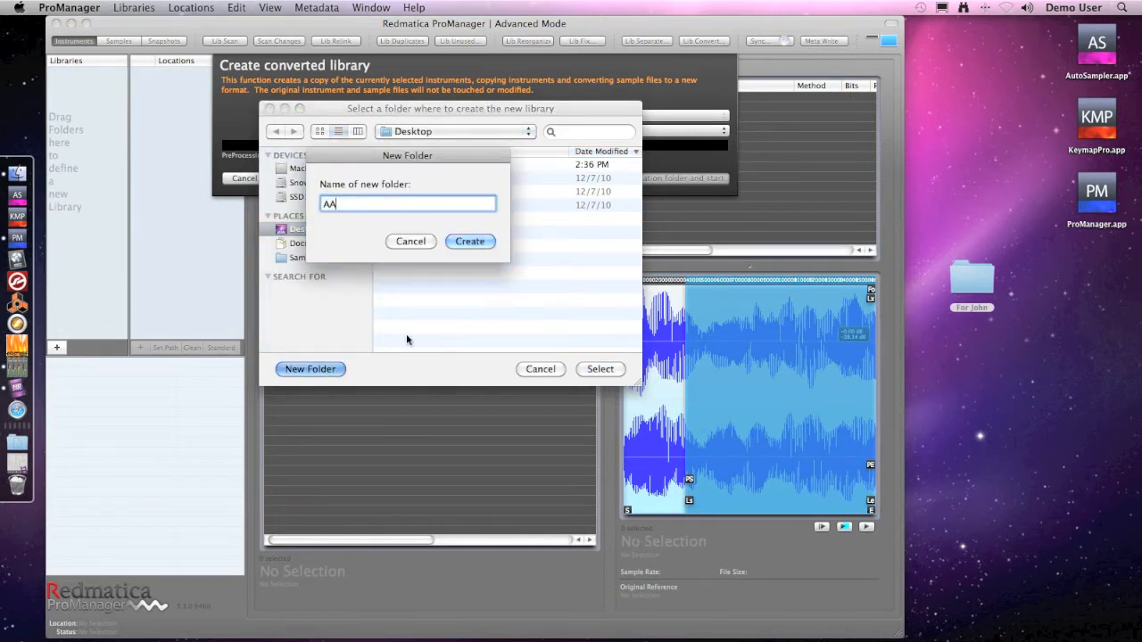
{"action": "left_click", "coordinate": [469, 241]}
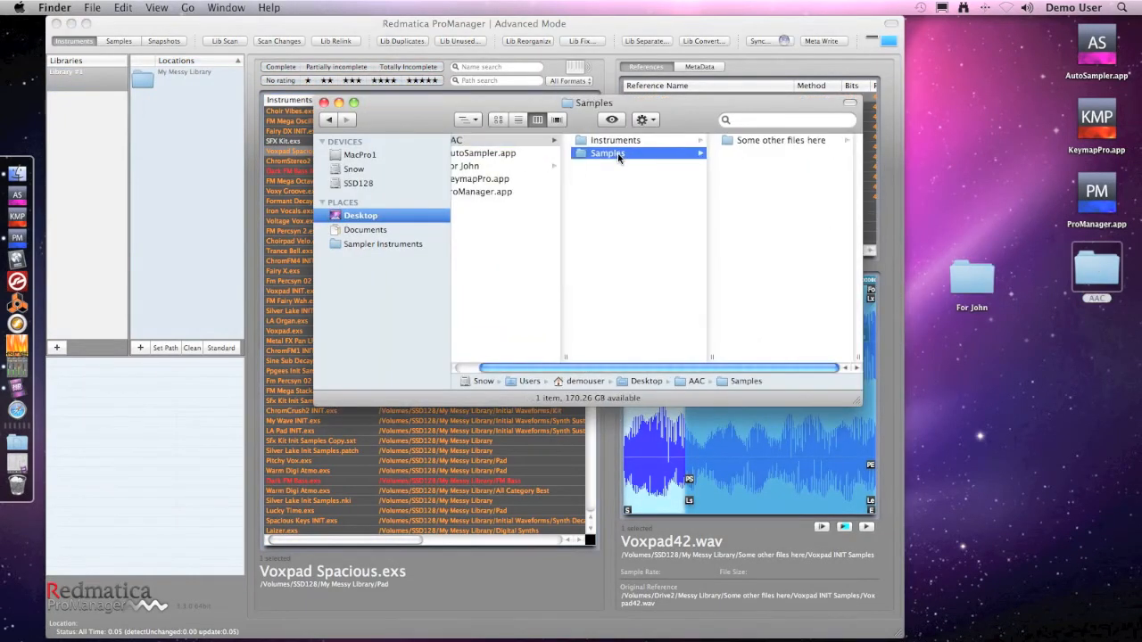
{"action": "left_click", "coordinate": [614, 139]}
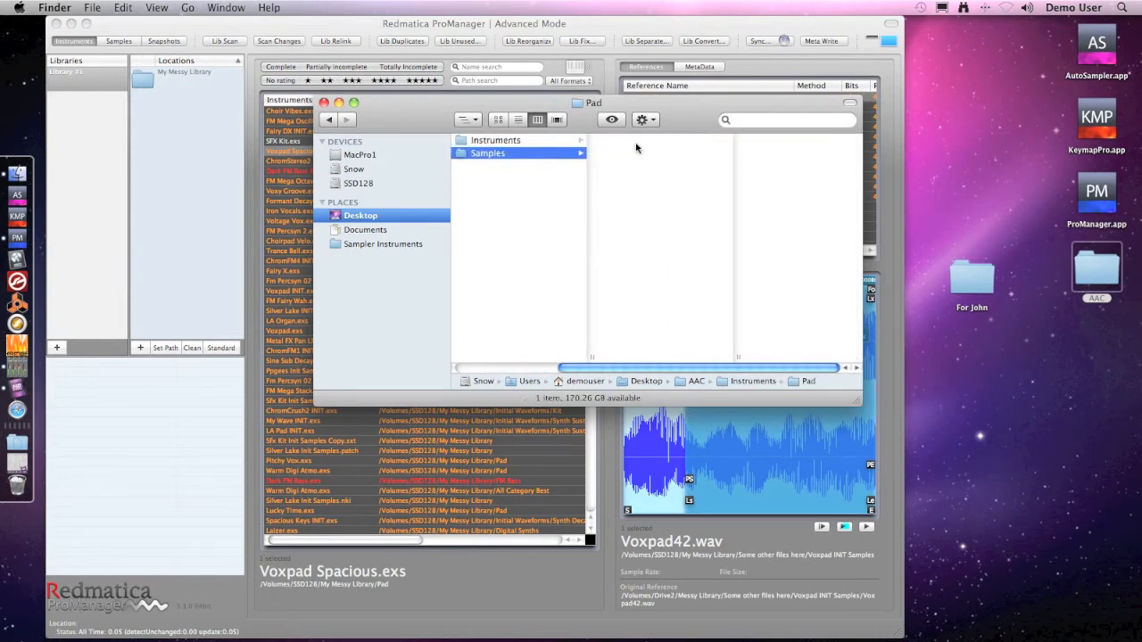
{"action": "left_click", "coordinate": [633, 139]}
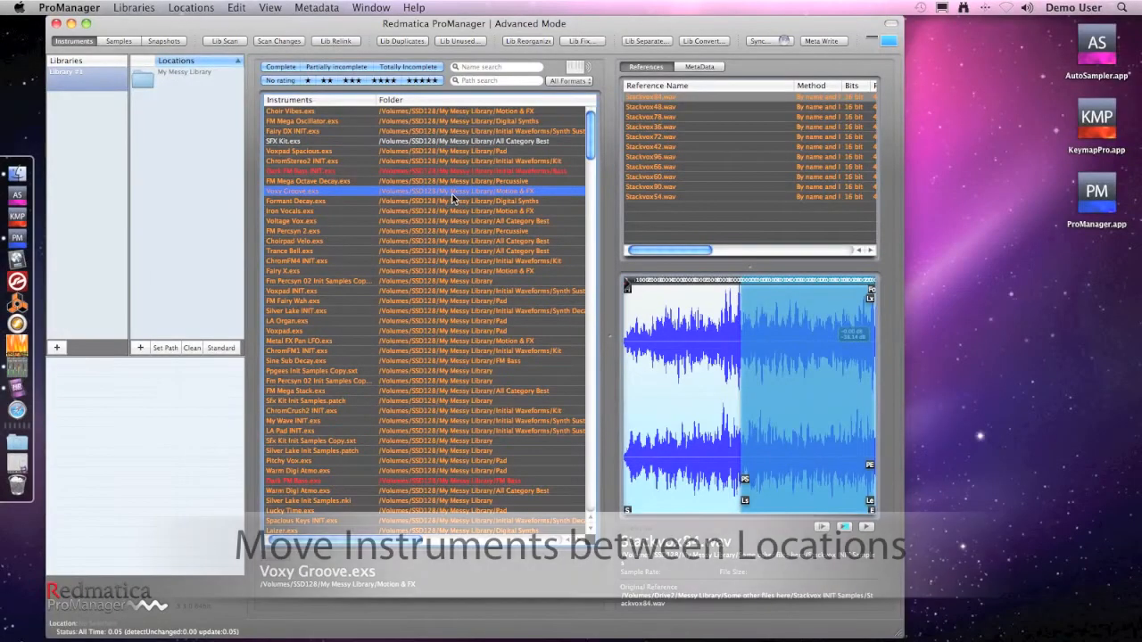
Create a new Desktop folder and register it as a library location
{"action": "right_click", "coordinate": [985, 321]}
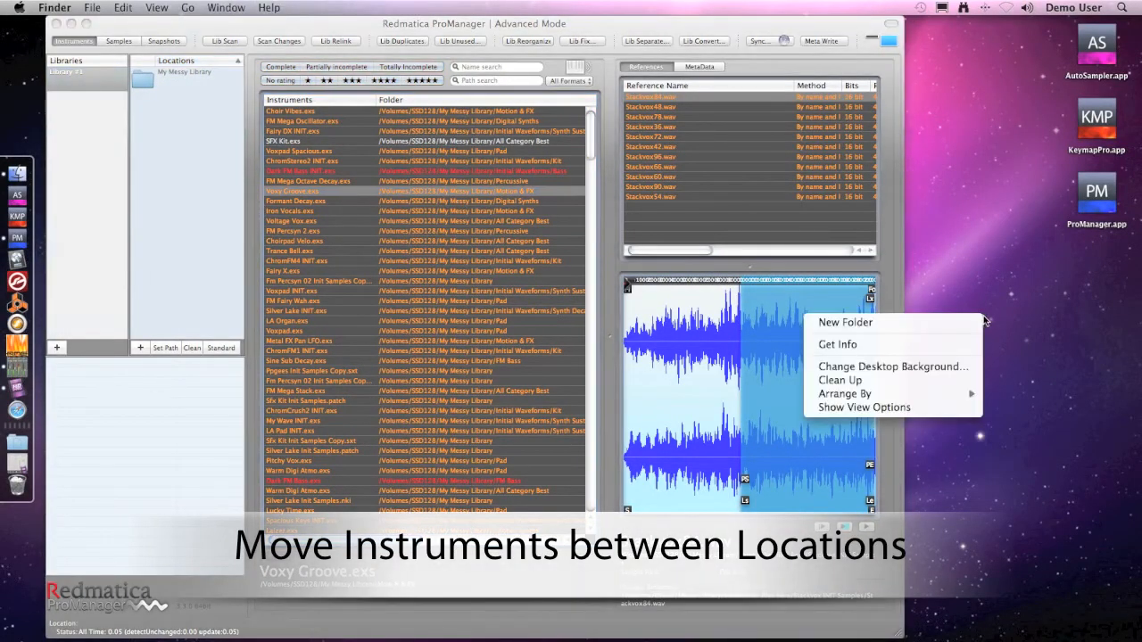
{"action": "left_click", "coordinate": [843, 321]}
{"action": "type", "text": "New location"}
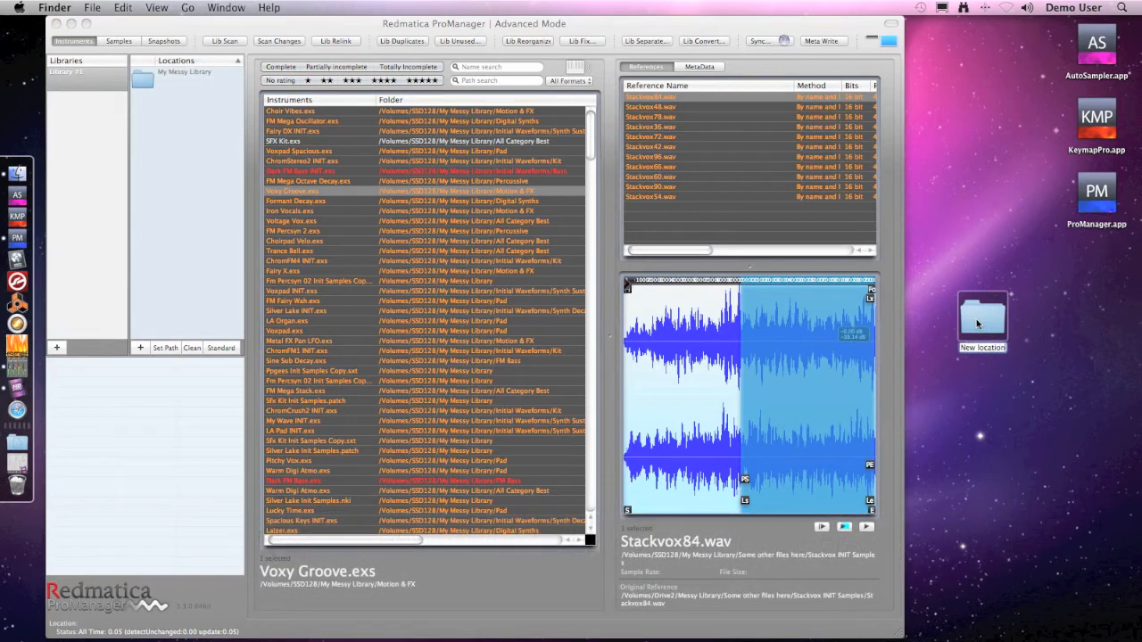
{"action": "left_click_drag", "start_coordinate": [981, 321], "coordinate": [223, 193]}
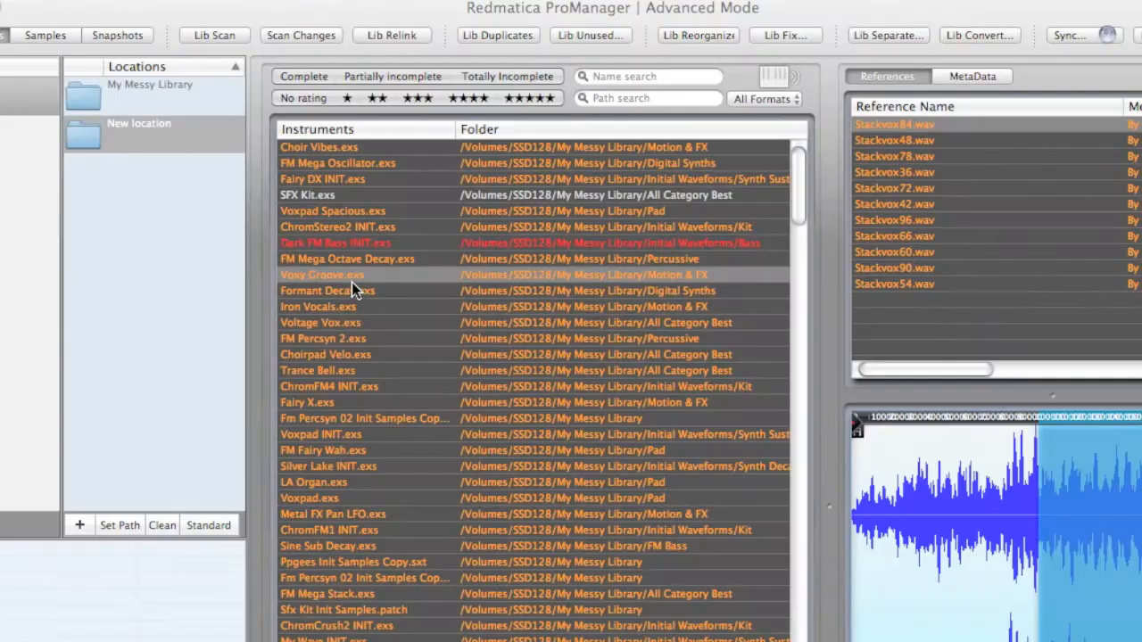
Move the chosen instrument to the new location, landing as Formant Decay.exs
{"action": "left_click", "coordinate": [357, 275]}
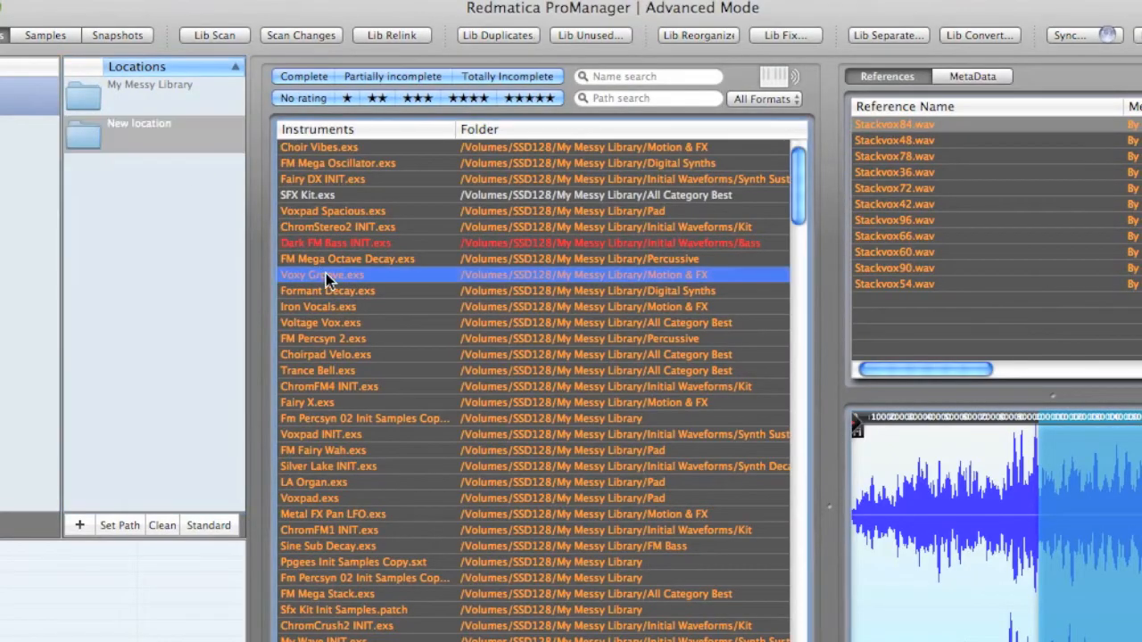
{"action": "right_click", "coordinate": [328, 289]}
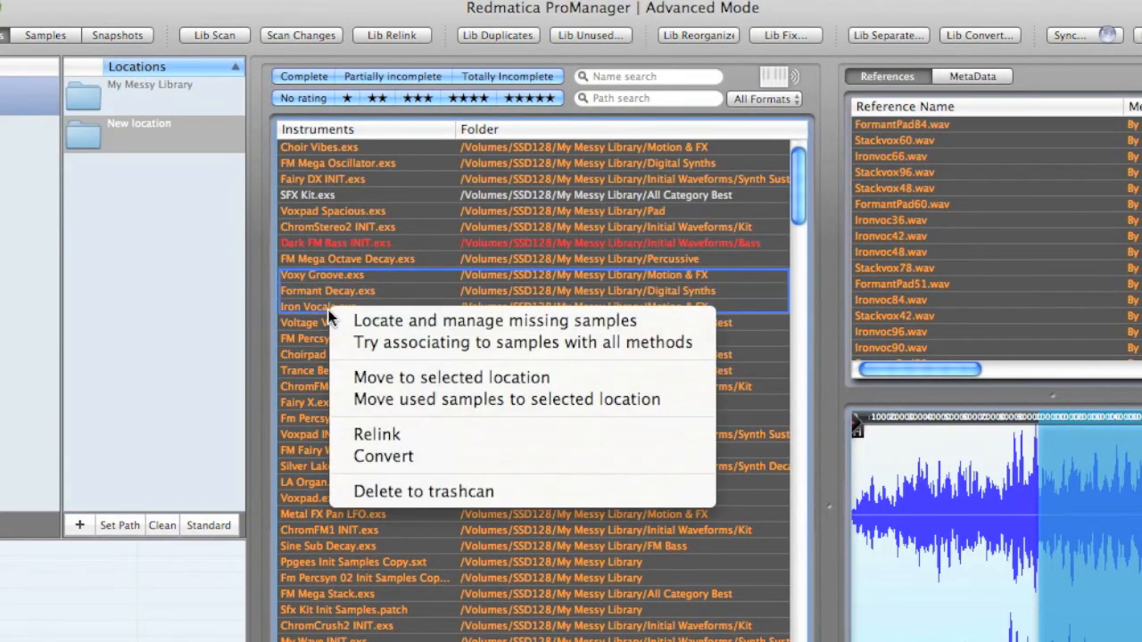
{"action": "mouse_move", "coordinate": [496, 321]}
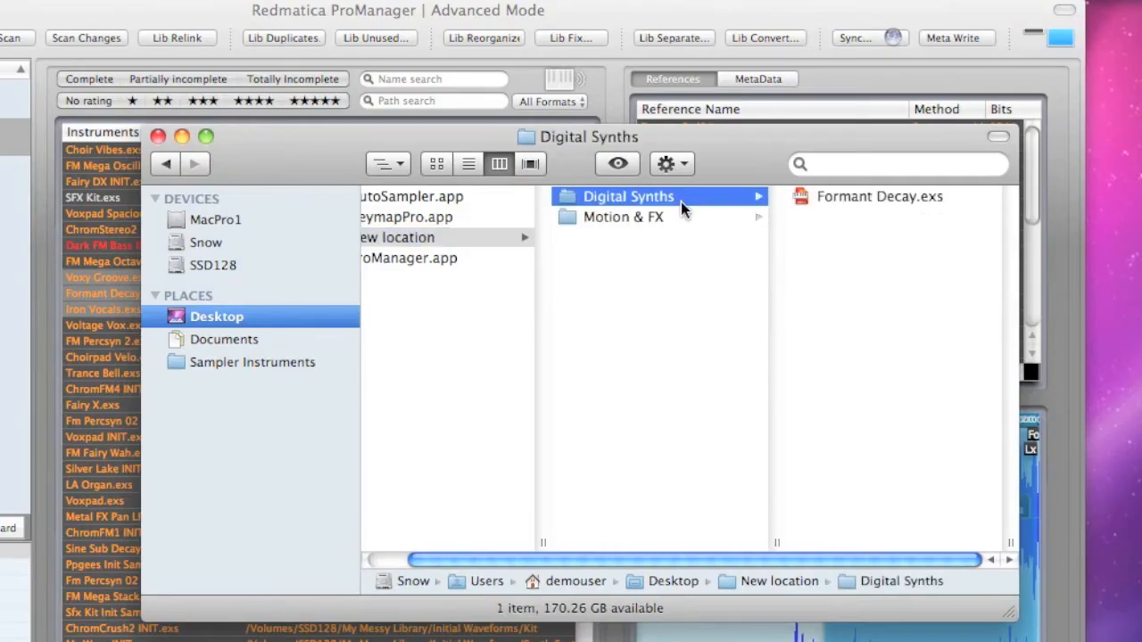
{"action": "left_click", "coordinate": [623, 218]}
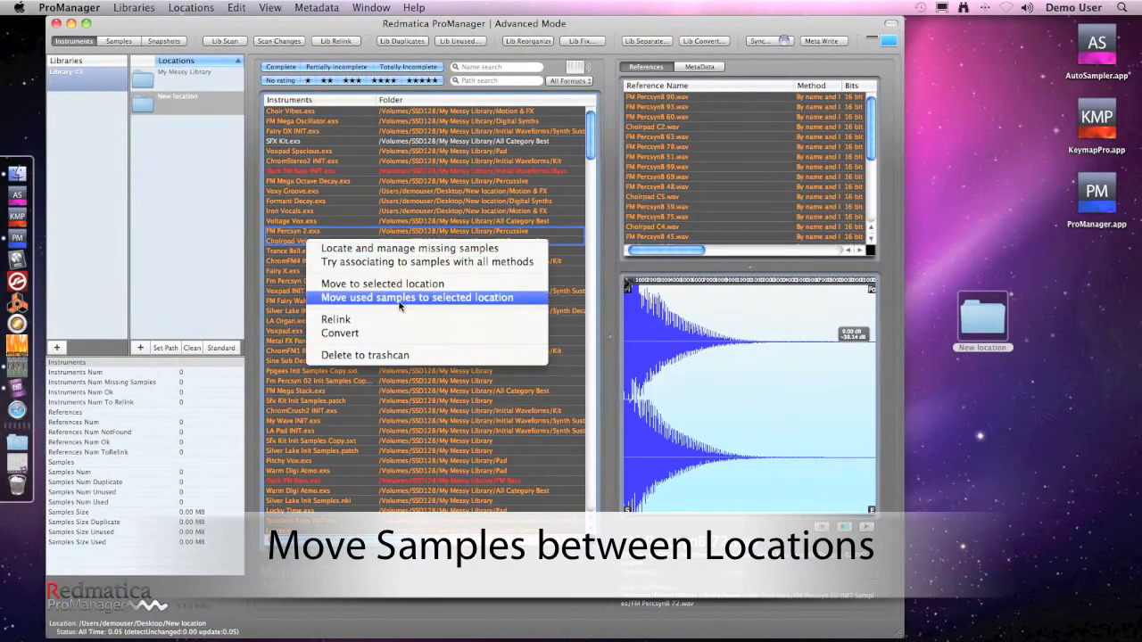
Move the used samples to the new location and verify its Samples 2 folder
{"action": "left_click", "coordinate": [417, 296]}
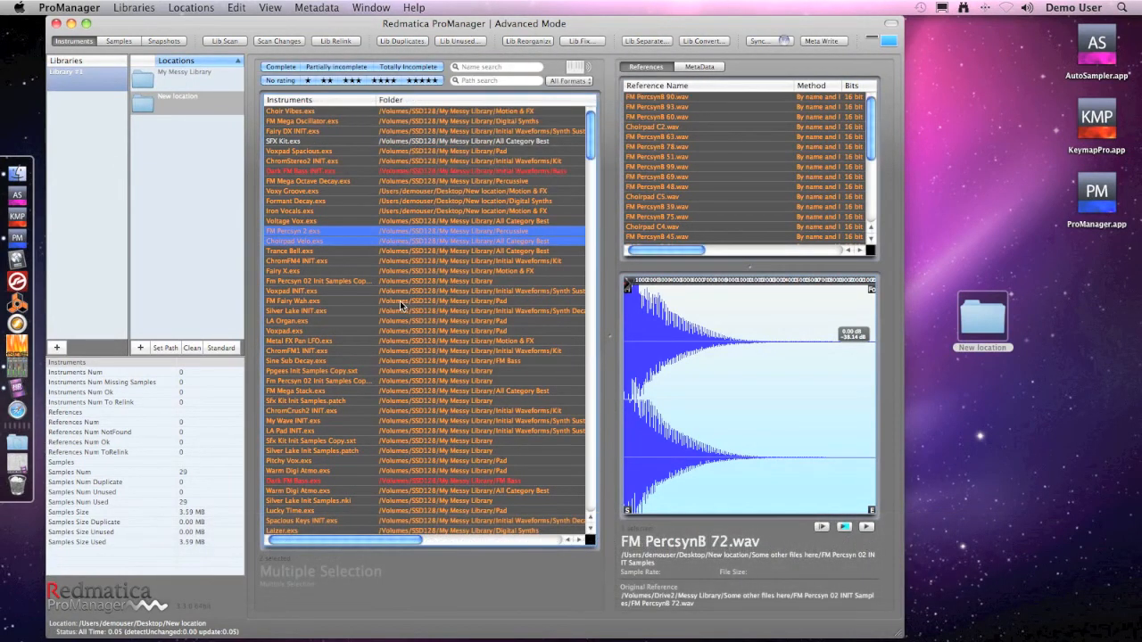
{"action": "double_click", "coordinate": [981, 312]}
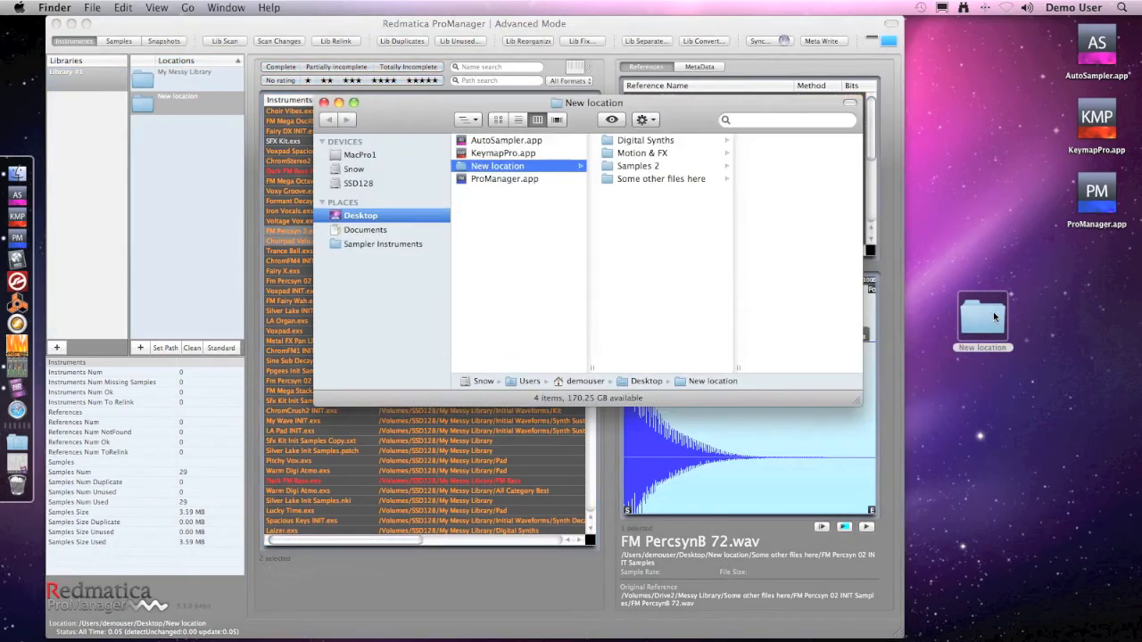
{"action": "left_click", "coordinate": [639, 166]}
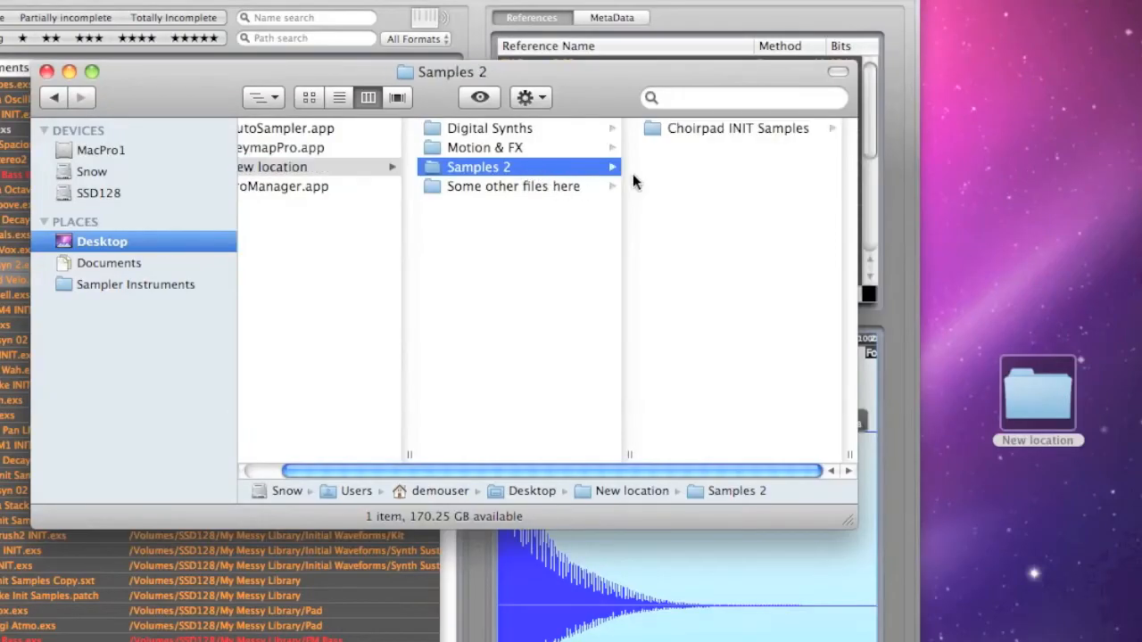
{"action": "left_click", "coordinate": [737, 128]}
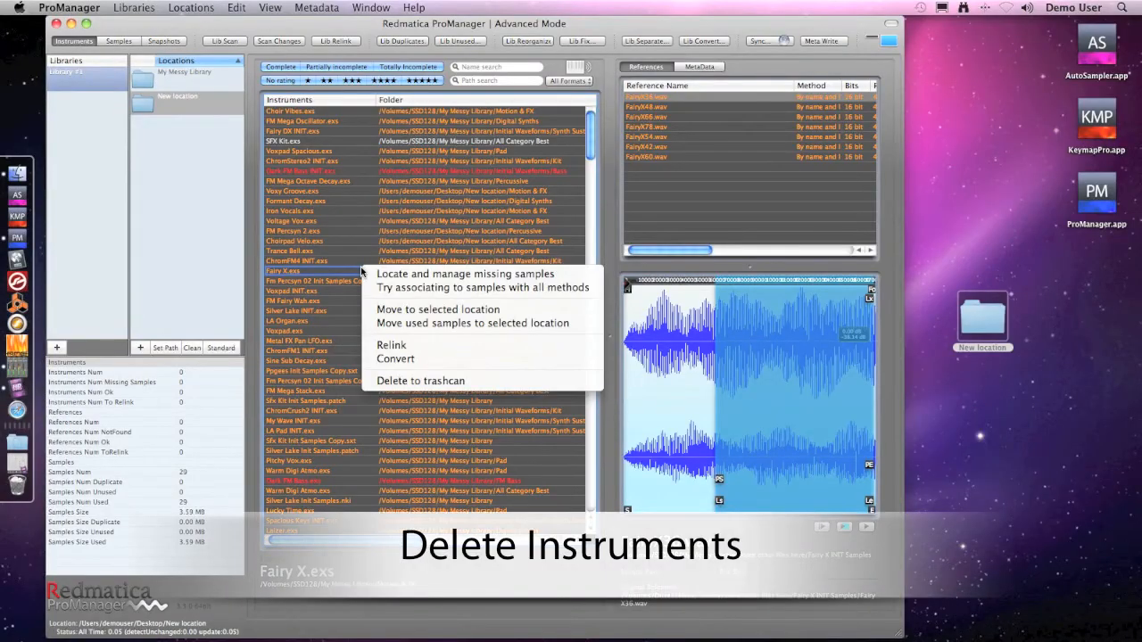
{"action": "mouse_move", "coordinate": [421, 382]}
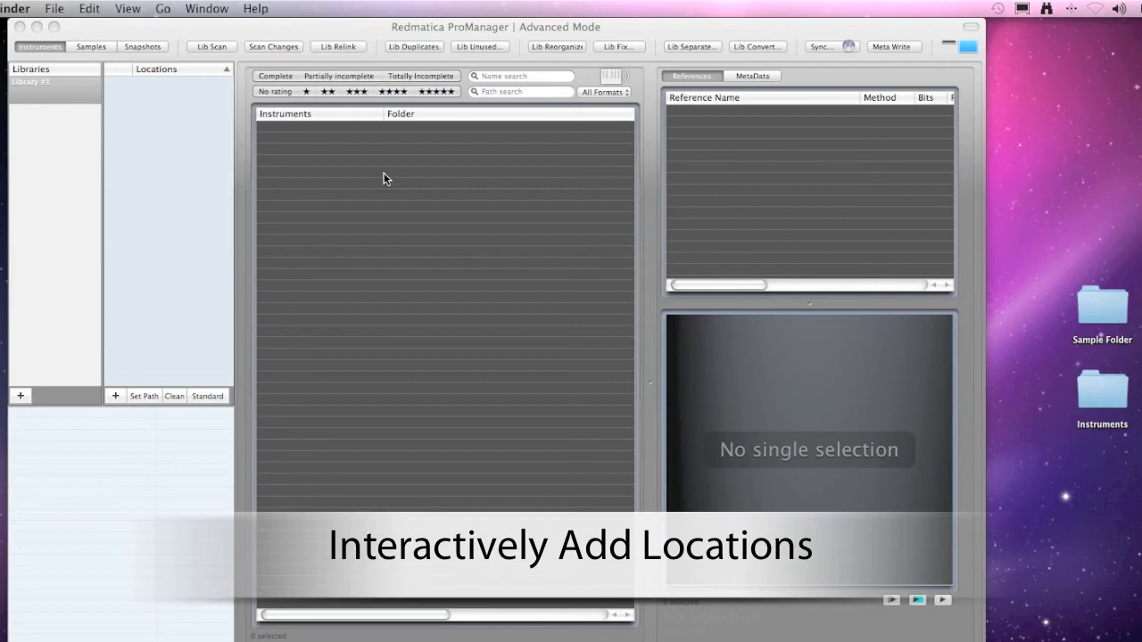
{"action": "mouse_move", "coordinate": [1099, 381]}
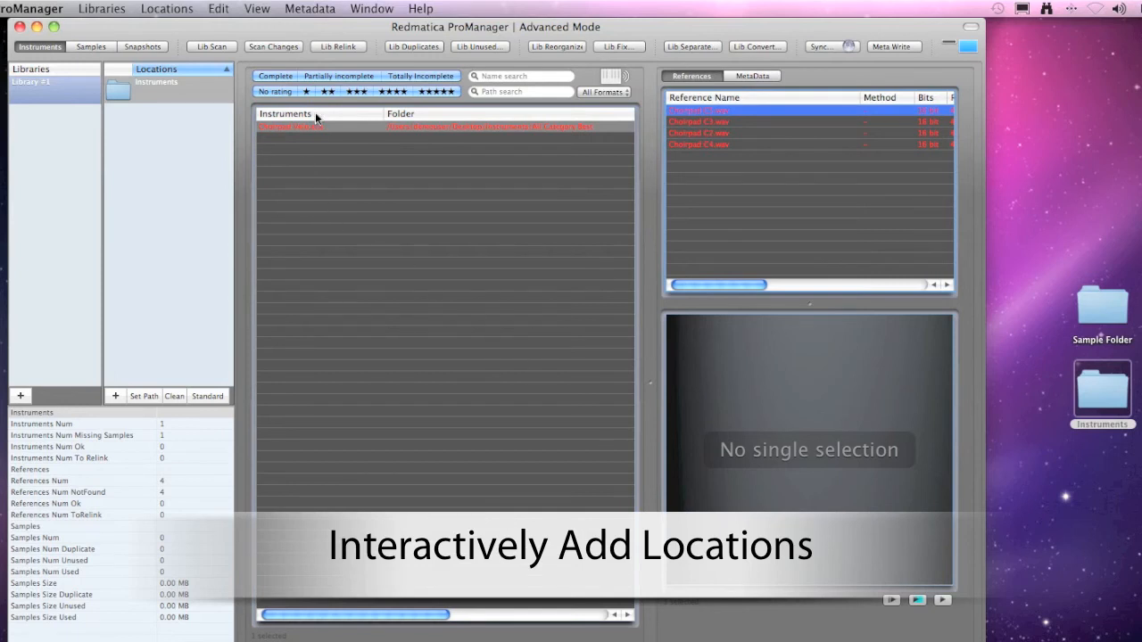
Add the Files here folder as a location so Choirpad Velo's samples resolve
{"action": "right_click", "coordinate": [289, 125]}
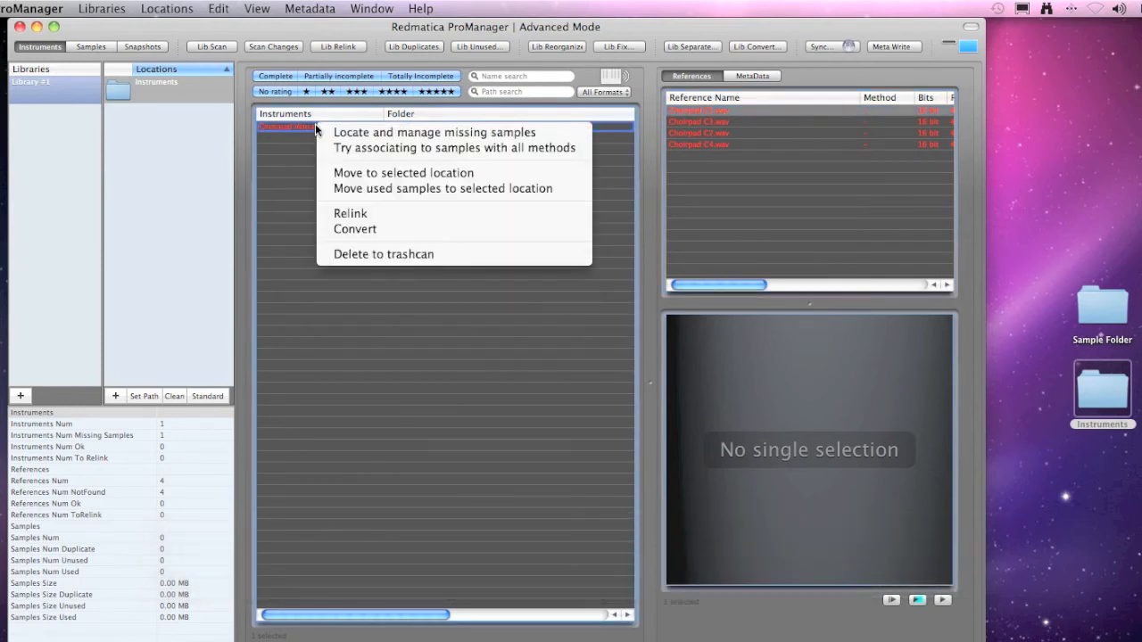
{"action": "left_click", "coordinate": [435, 132]}
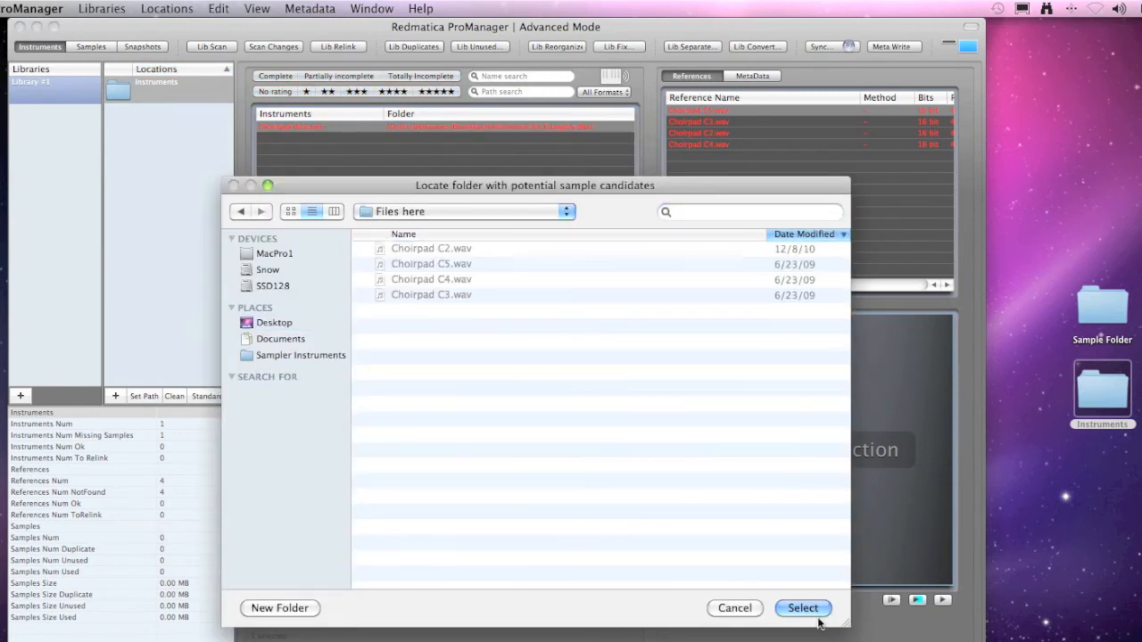
{"action": "left_click", "coordinate": [803, 606]}
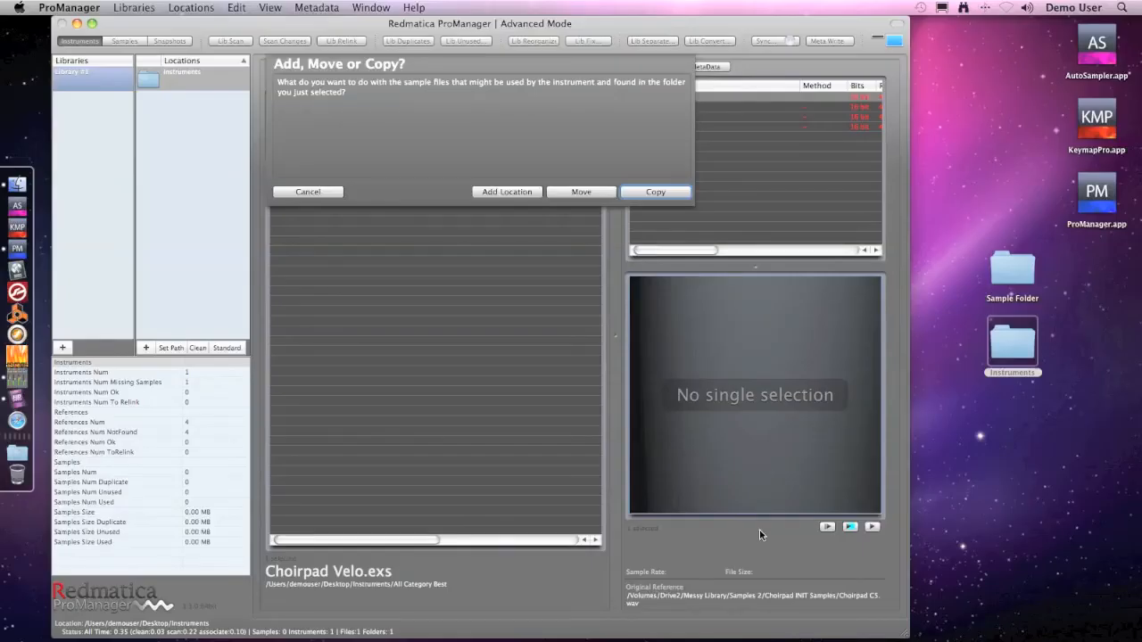
{"action": "mouse_move", "coordinate": [407, 204]}
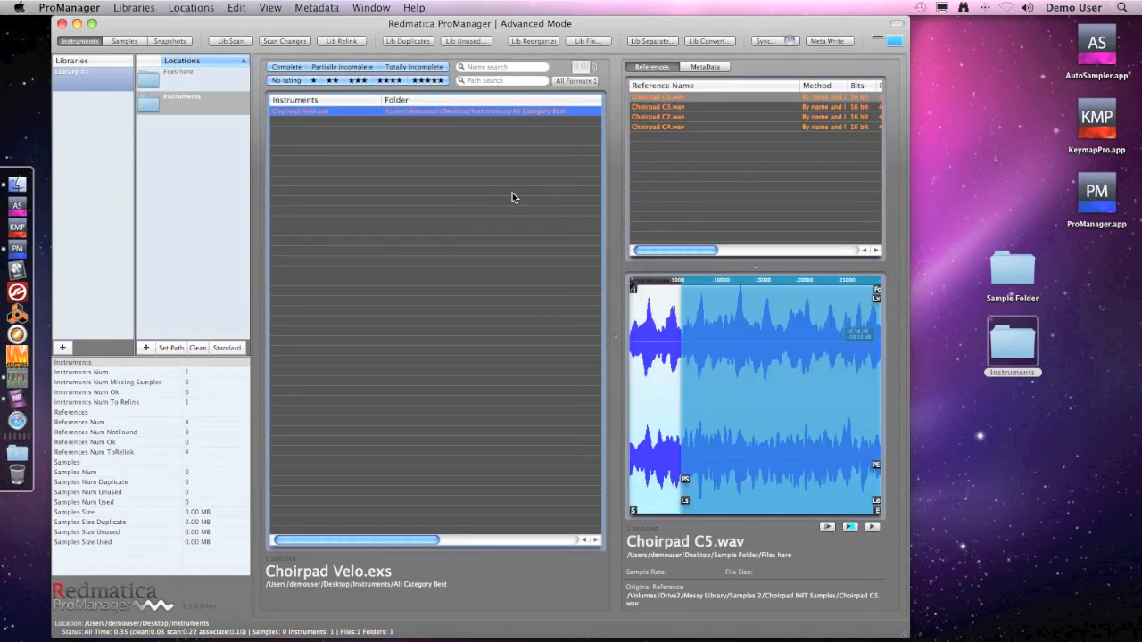
{"action": "left_click", "coordinate": [178, 79]}
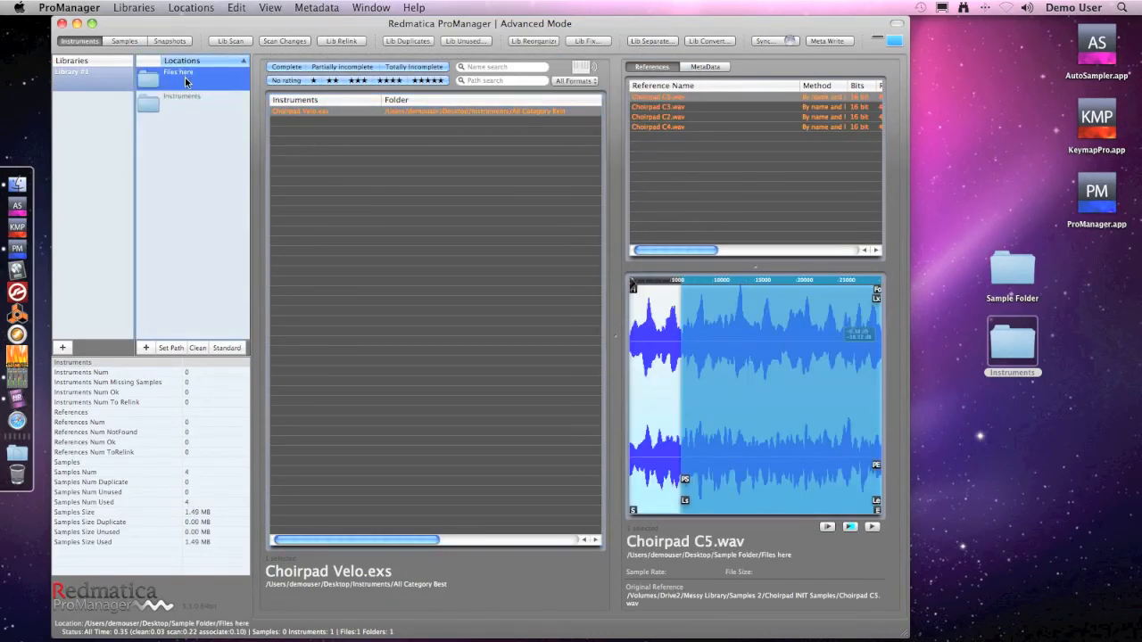